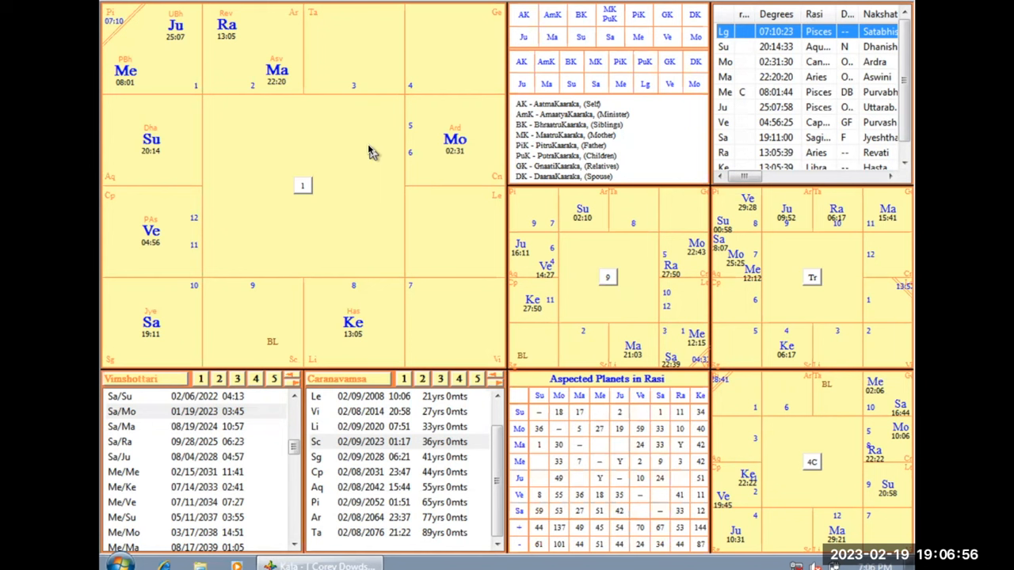
mouse_move(184, 46)
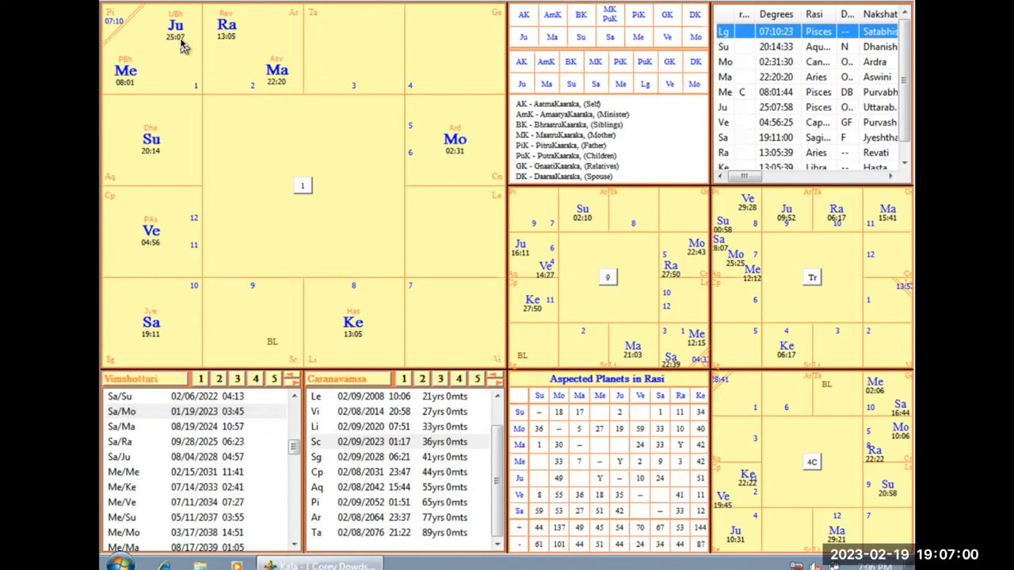
mouse_move(139, 60)
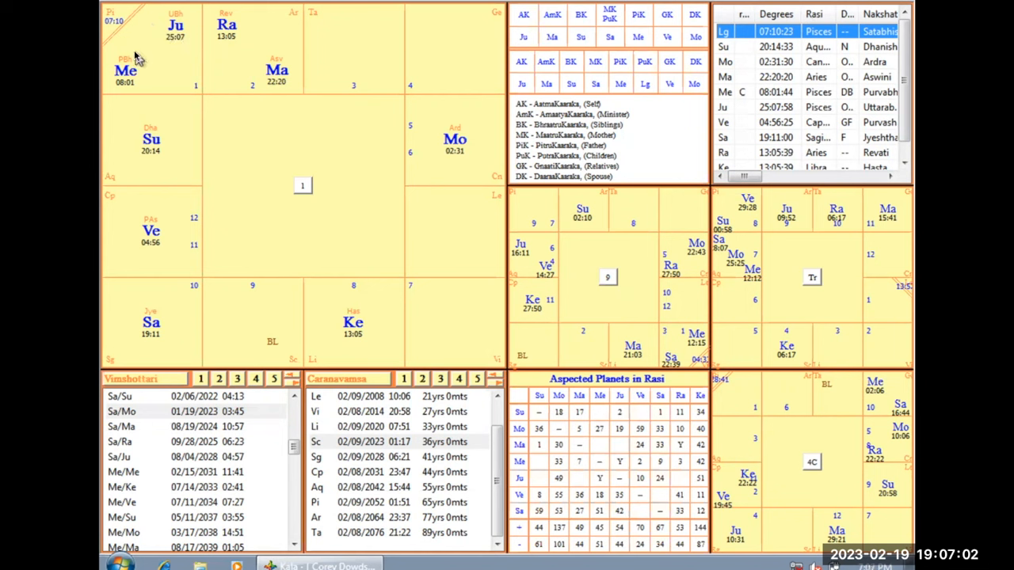
mouse_move(244, 139)
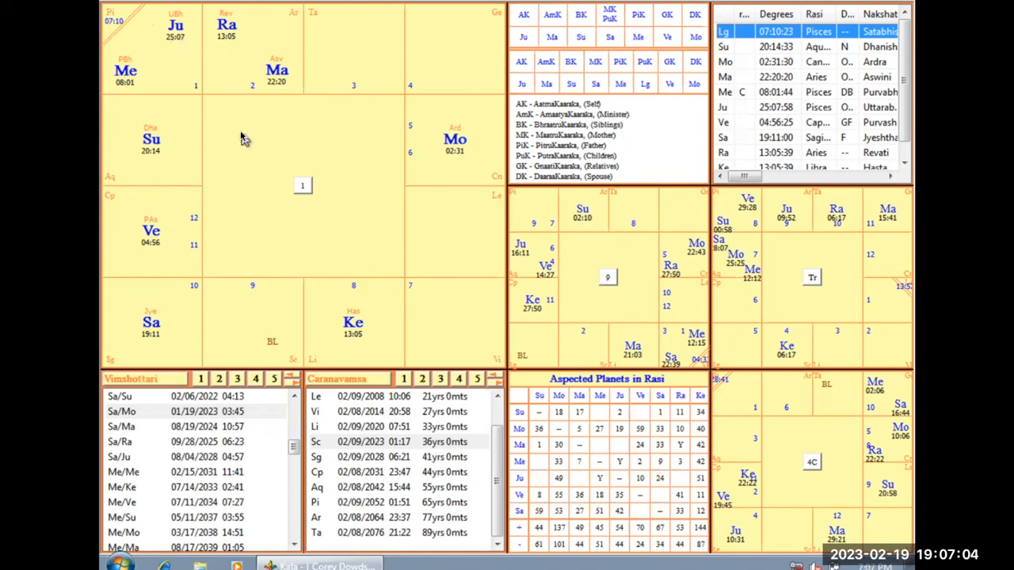
mouse_move(255, 323)
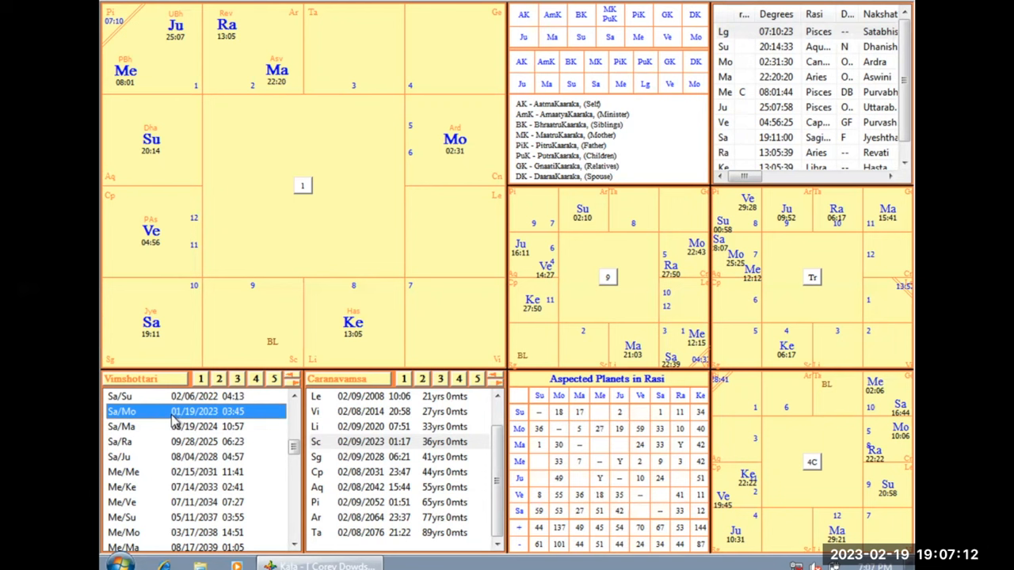
mouse_move(136, 422)
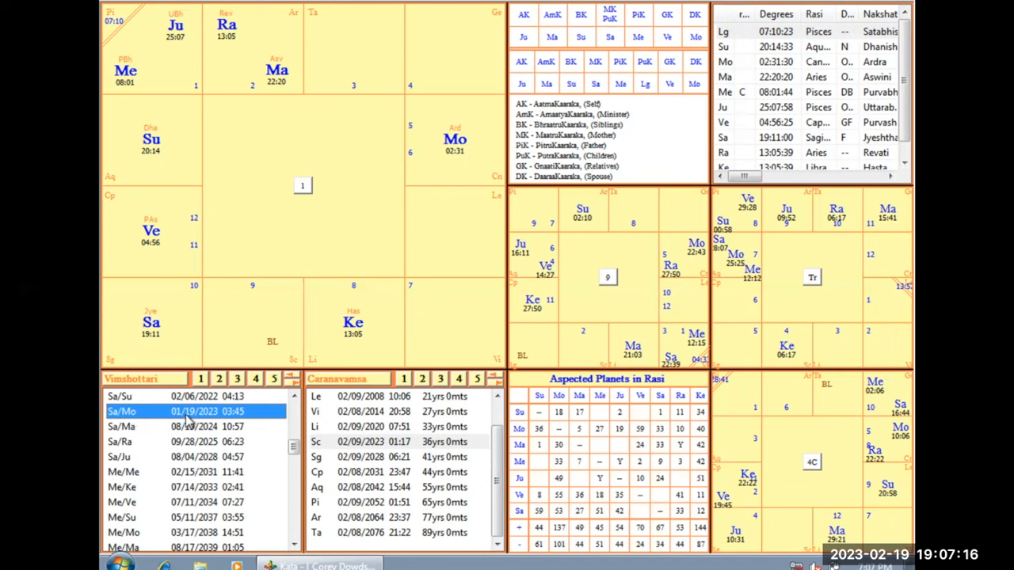
mouse_move(298, 195)
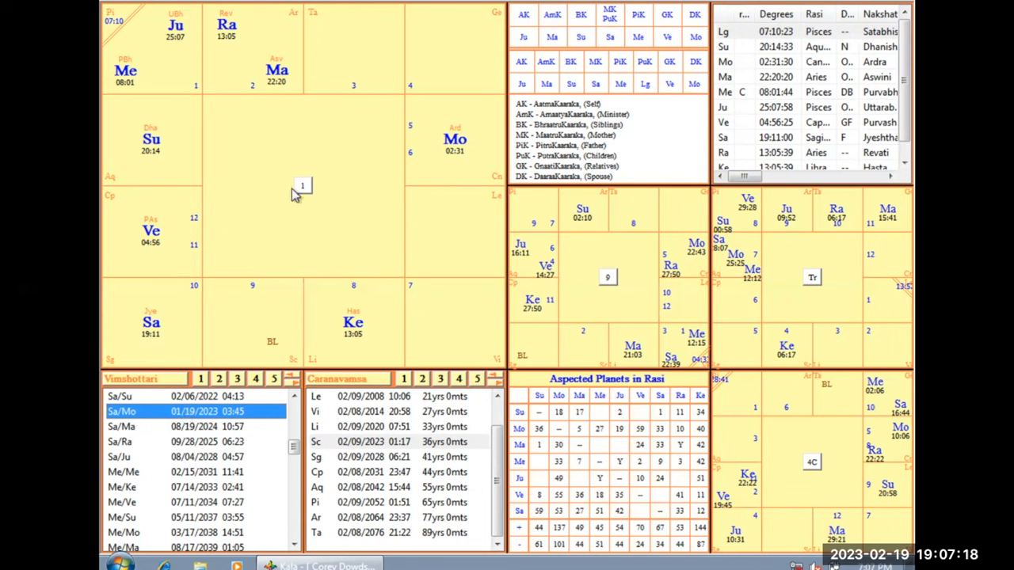
mouse_move(247, 193)
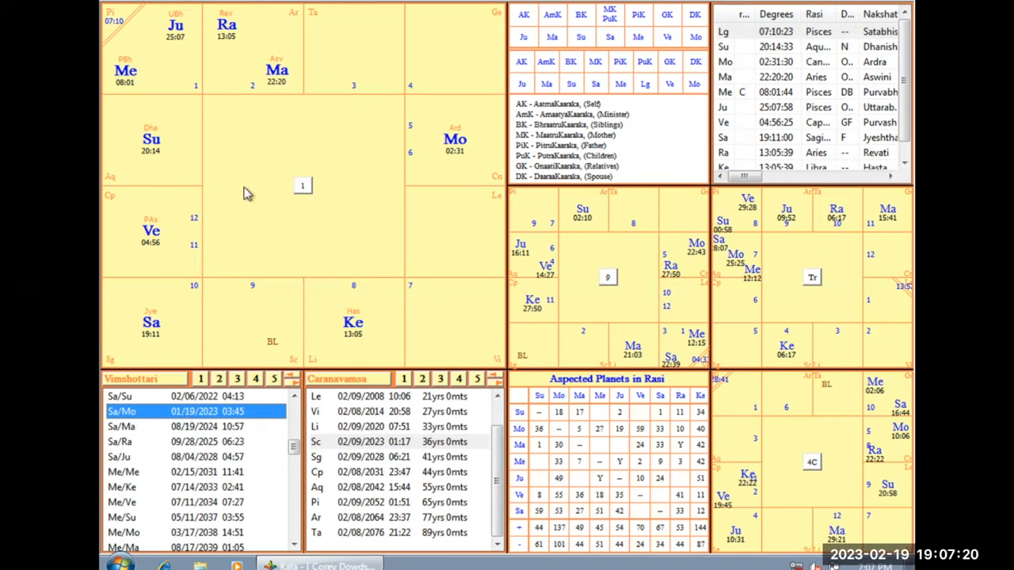
- Choose the Saturn/Venus sub-period beginning 12/07/2018 in the Vimshottari list
left_click(142, 396)
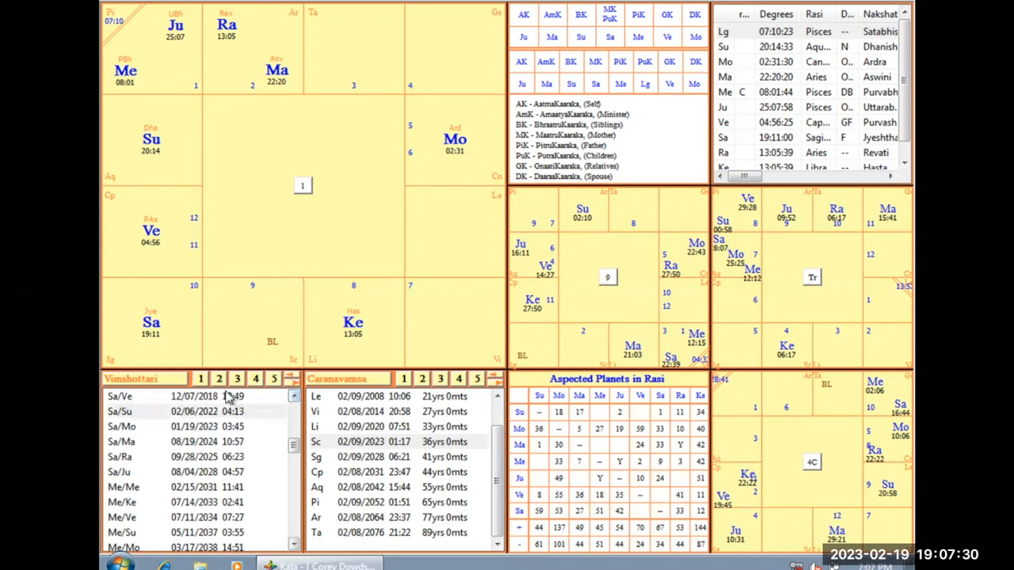
left_click(198, 396)
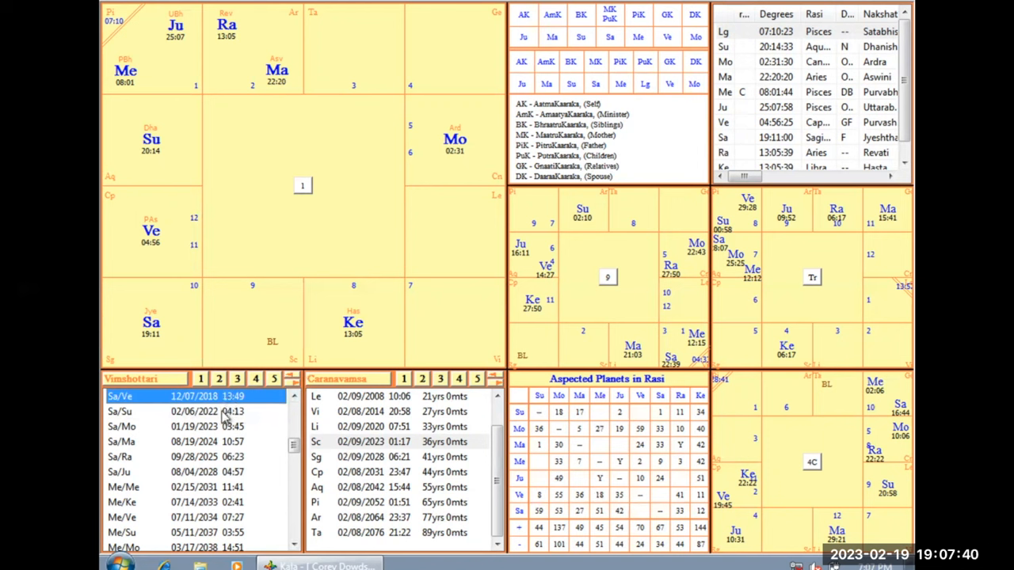
mouse_move(133, 305)
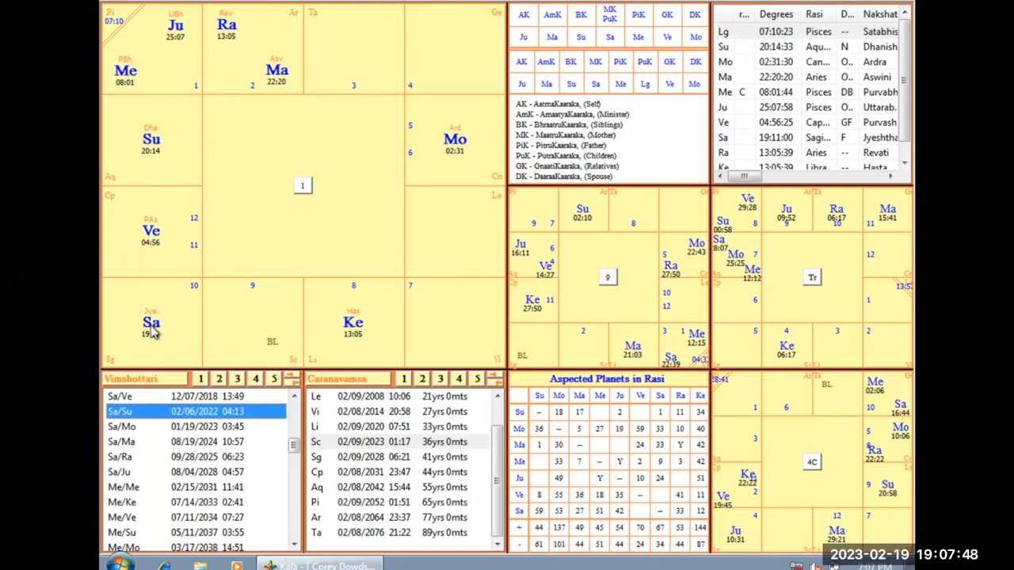
mouse_move(146, 165)
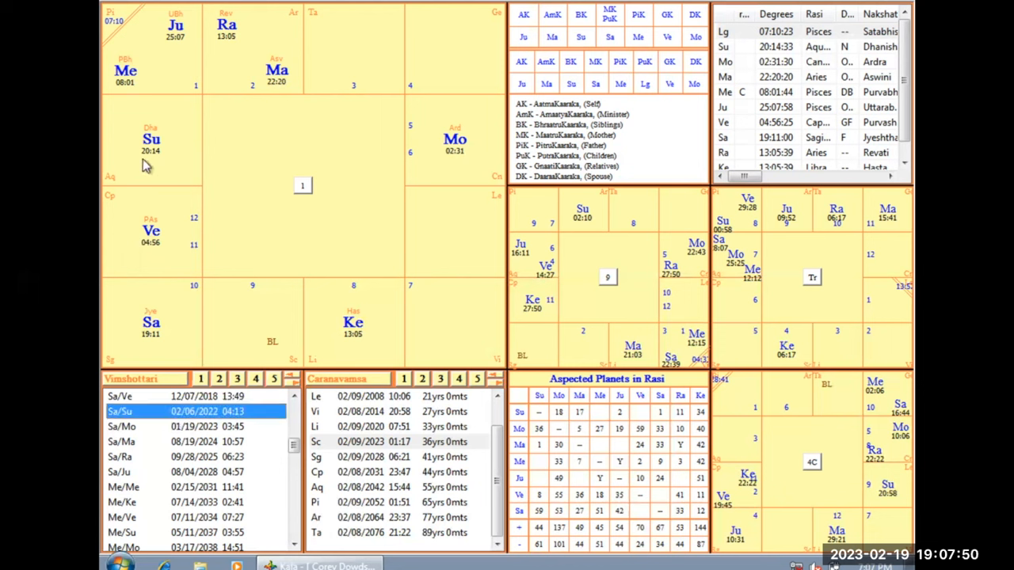
mouse_move(152, 157)
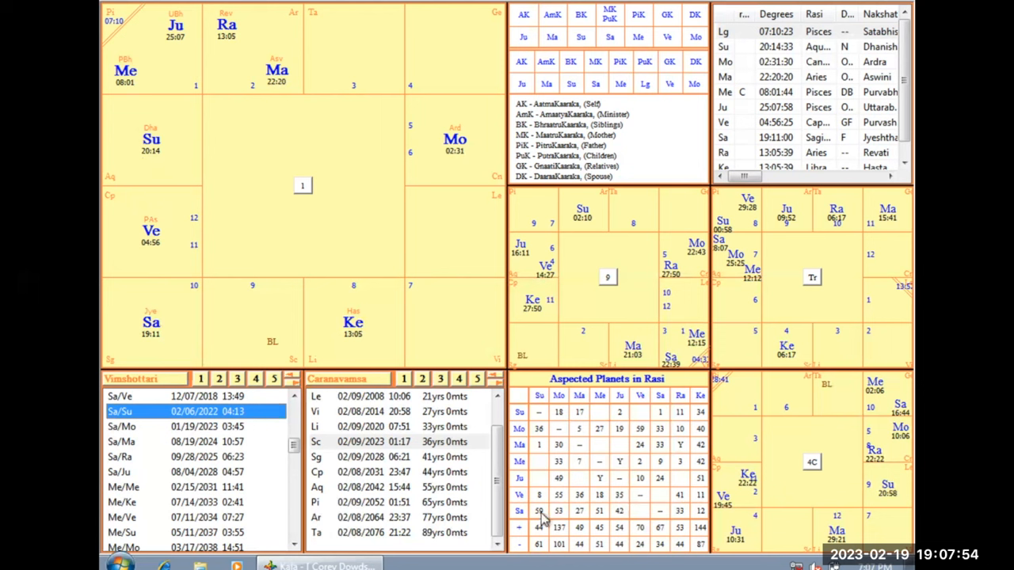
mouse_move(577, 308)
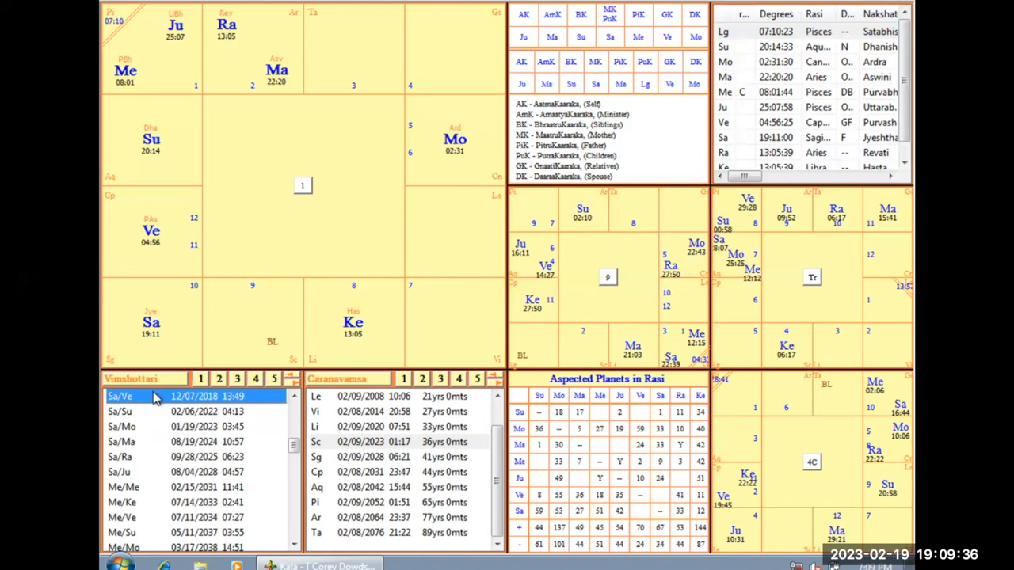
mouse_move(150, 255)
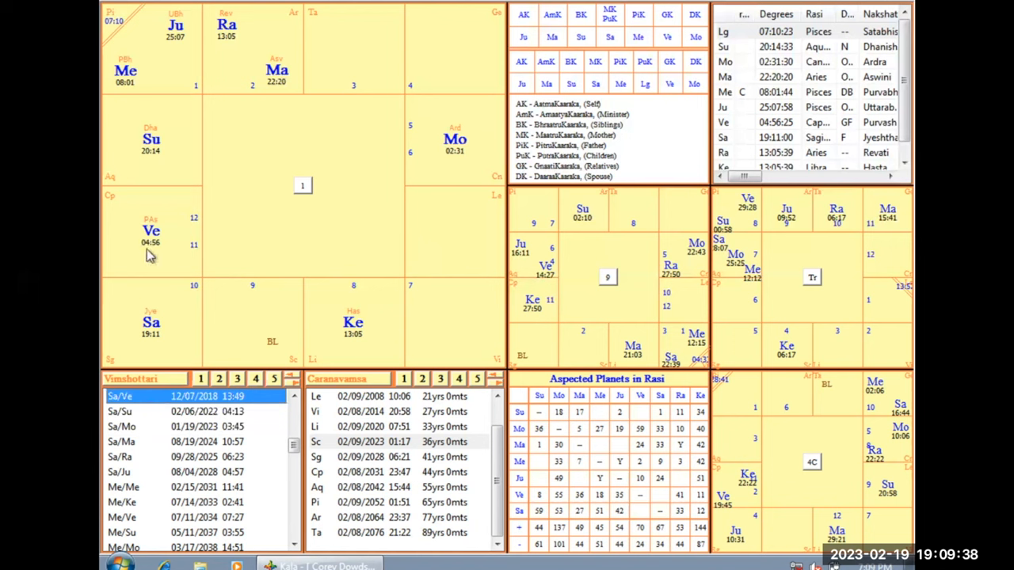
mouse_move(119, 273)
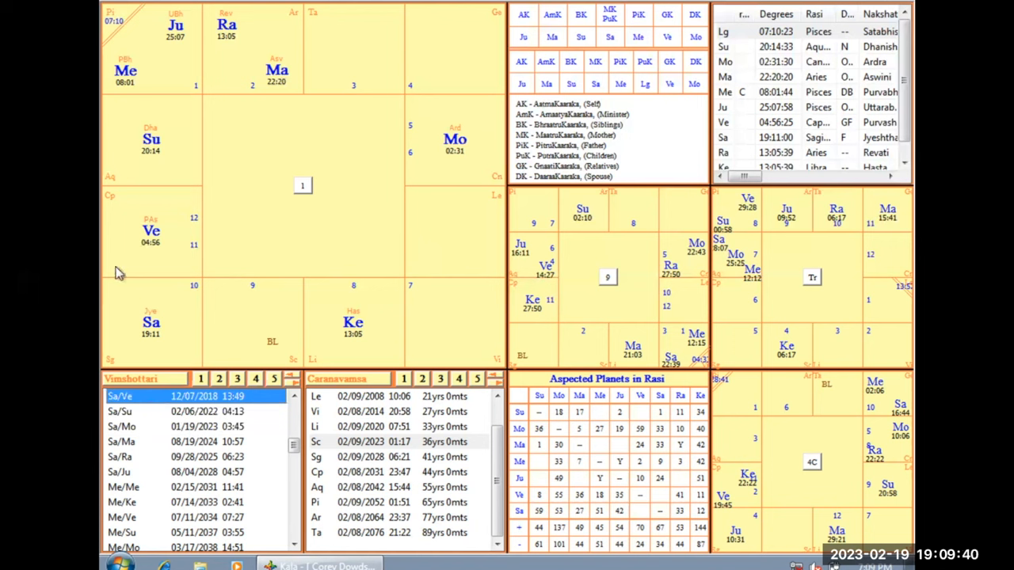
mouse_move(158, 183)
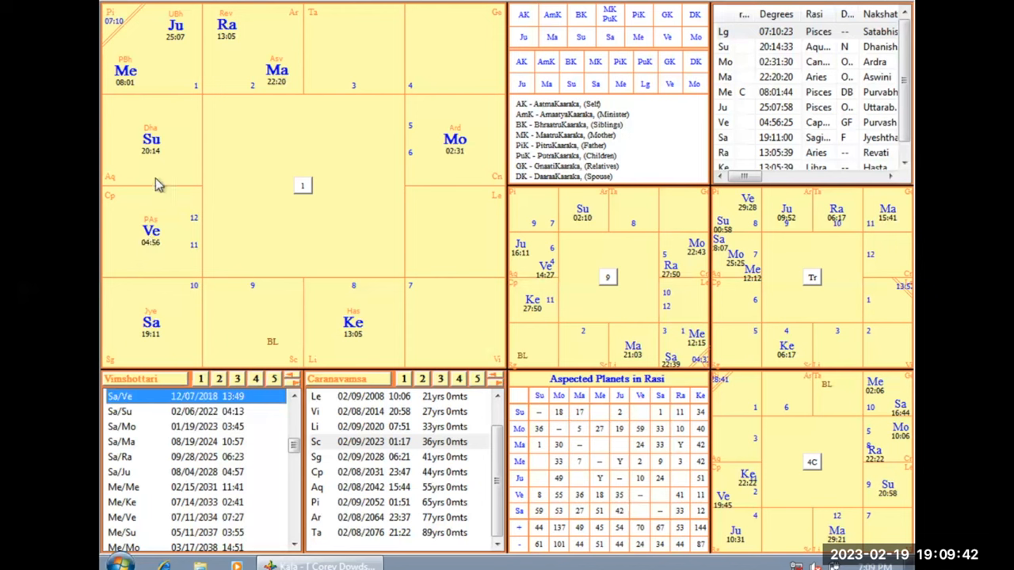
mouse_move(145, 431)
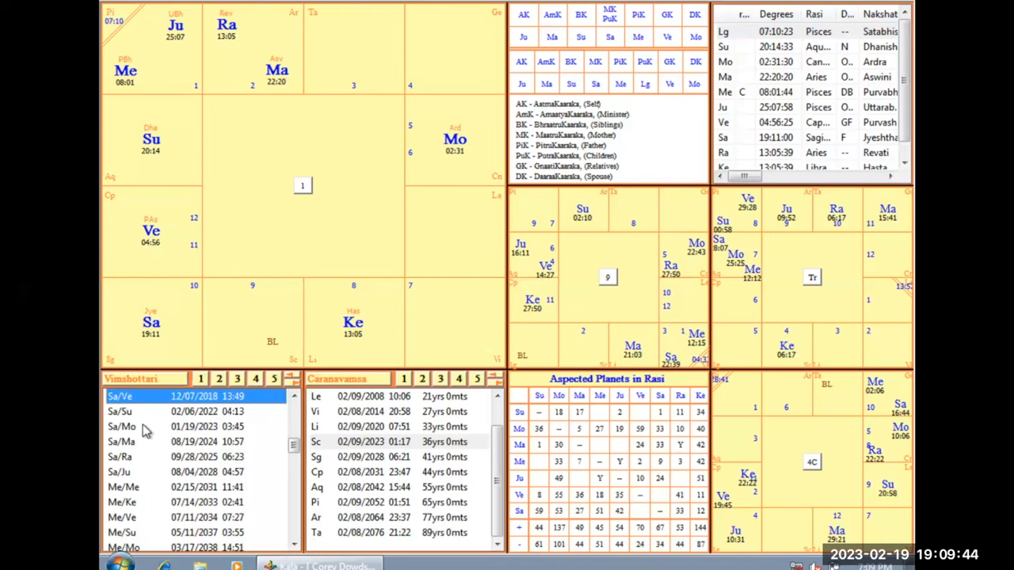
left_click(124, 426)
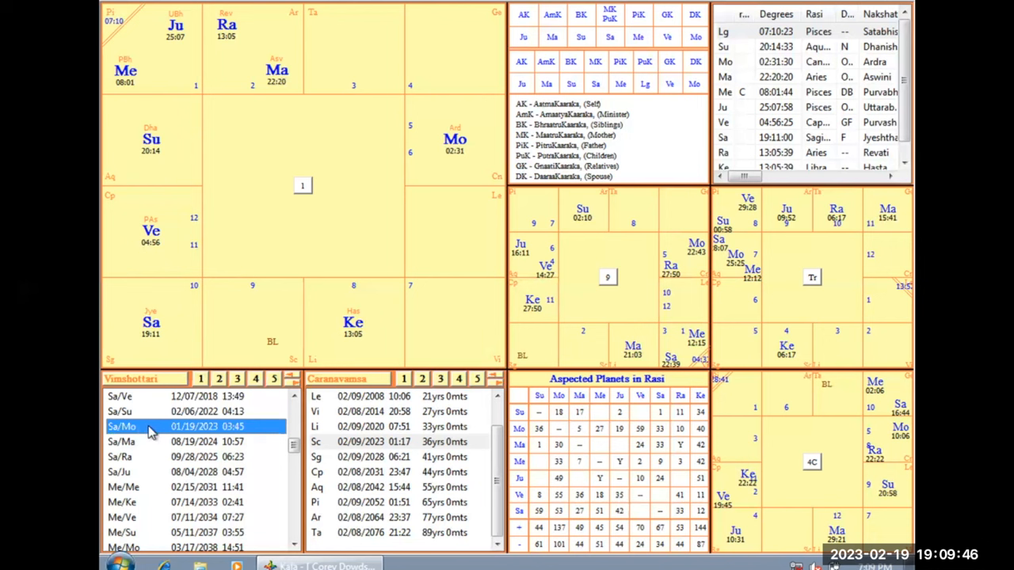
mouse_move(174, 272)
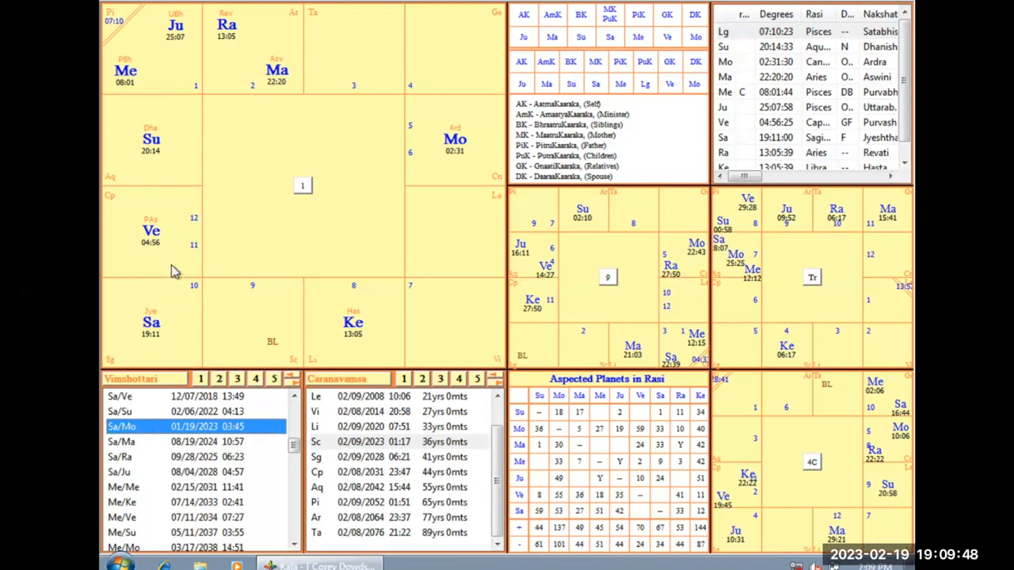
mouse_move(463, 152)
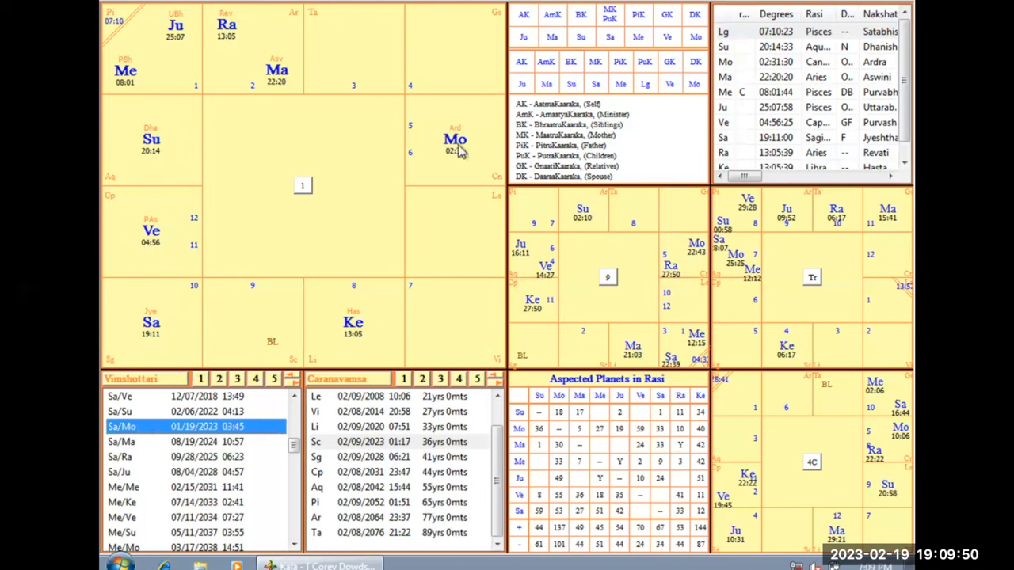
mouse_move(482, 101)
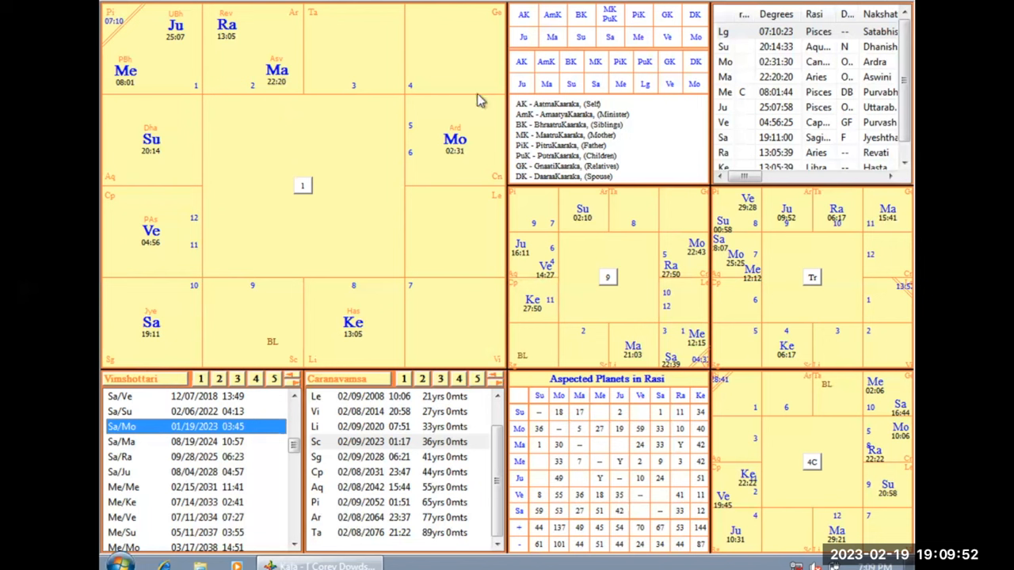
mouse_move(488, 136)
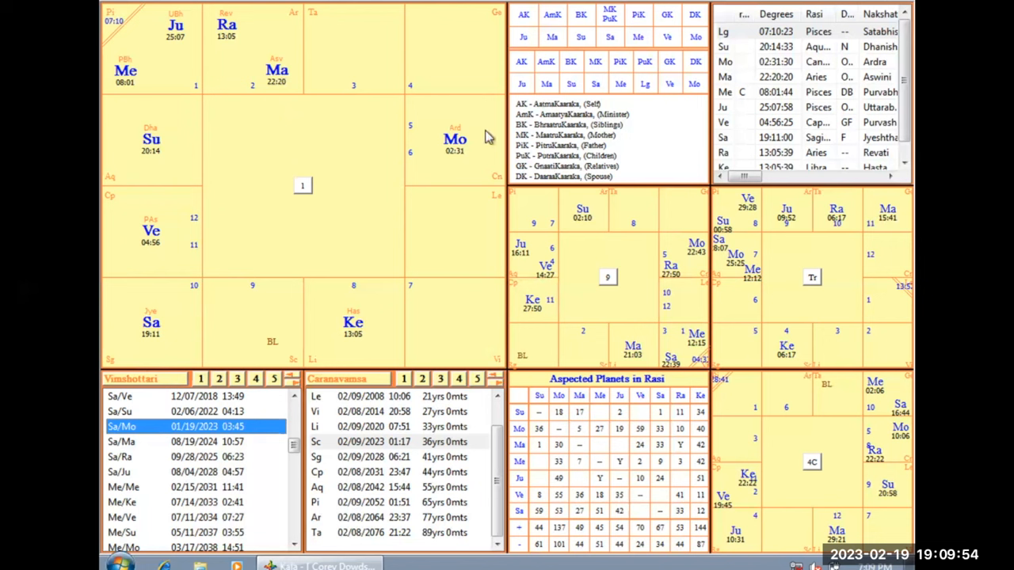
mouse_move(193, 304)
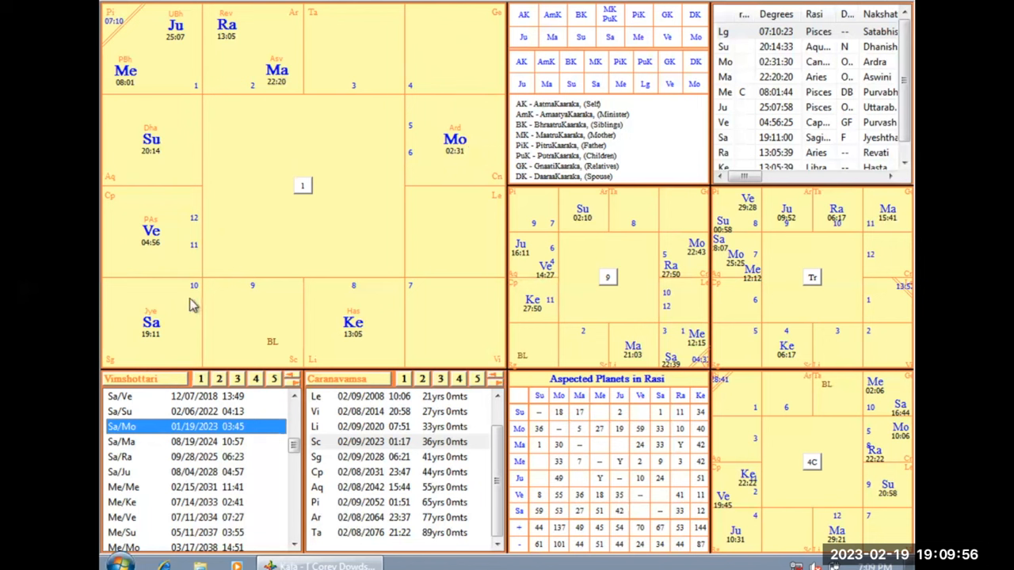
mouse_move(548, 435)
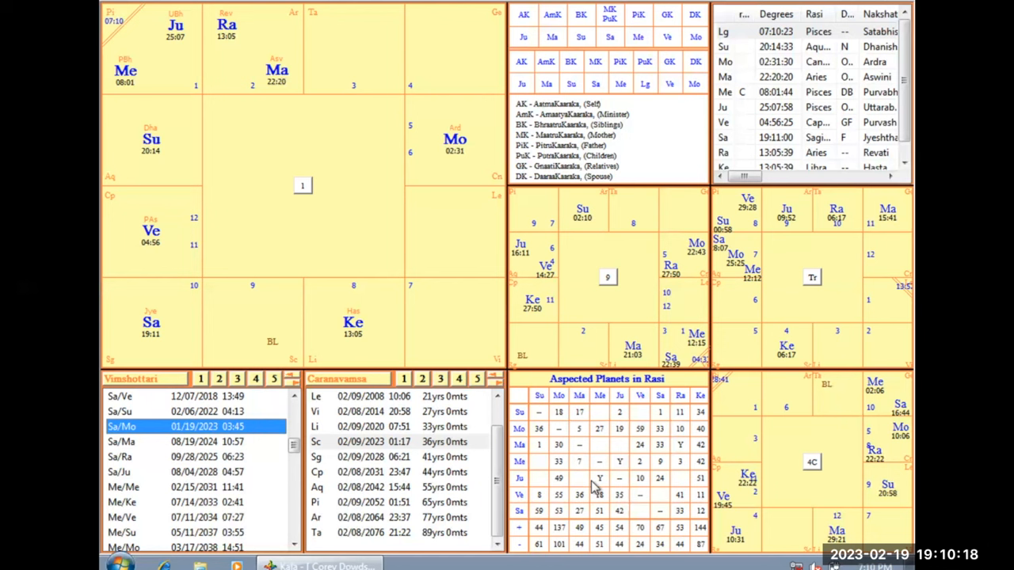
mouse_move(424, 135)
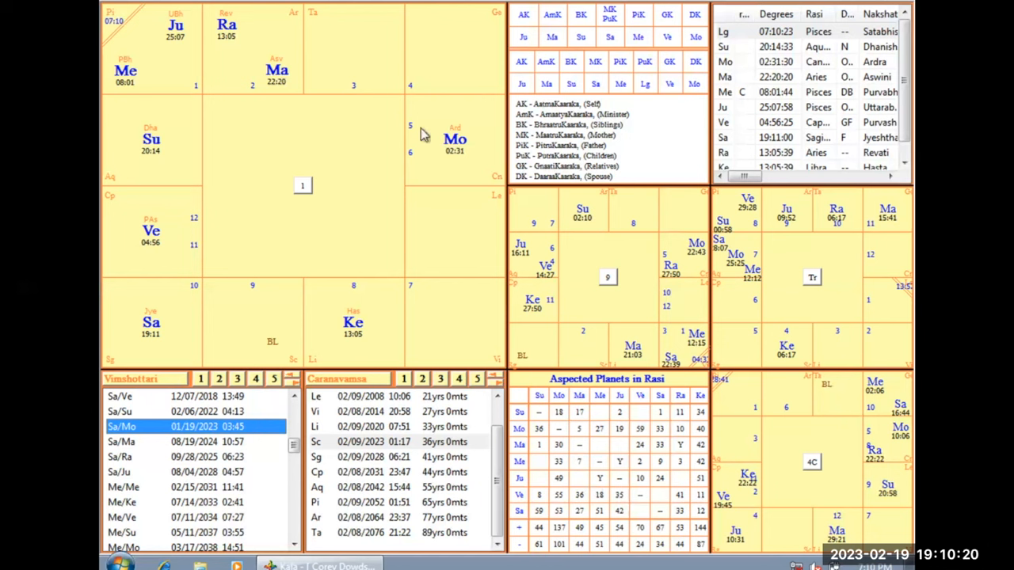
mouse_move(430, 152)
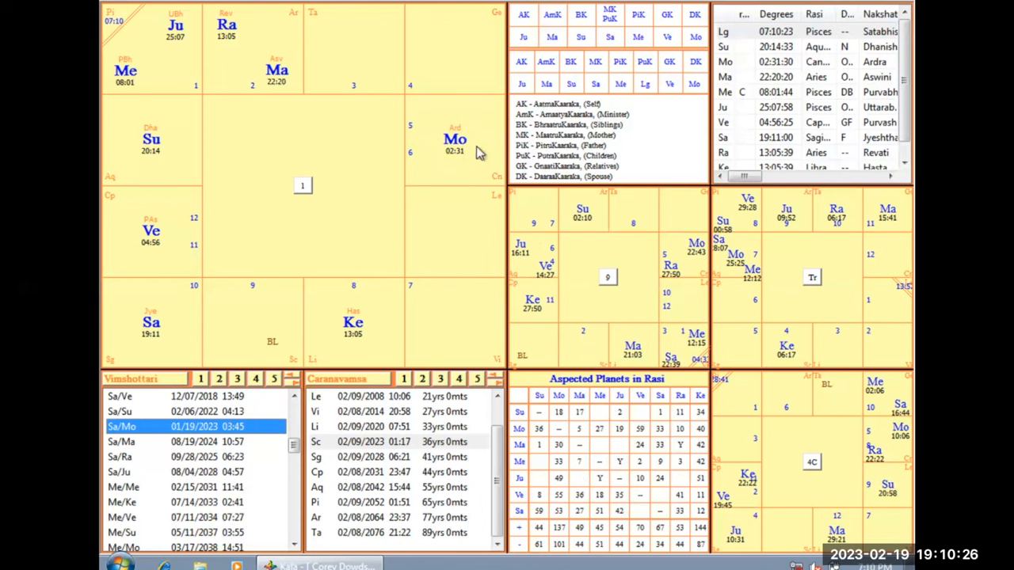
mouse_move(526, 174)
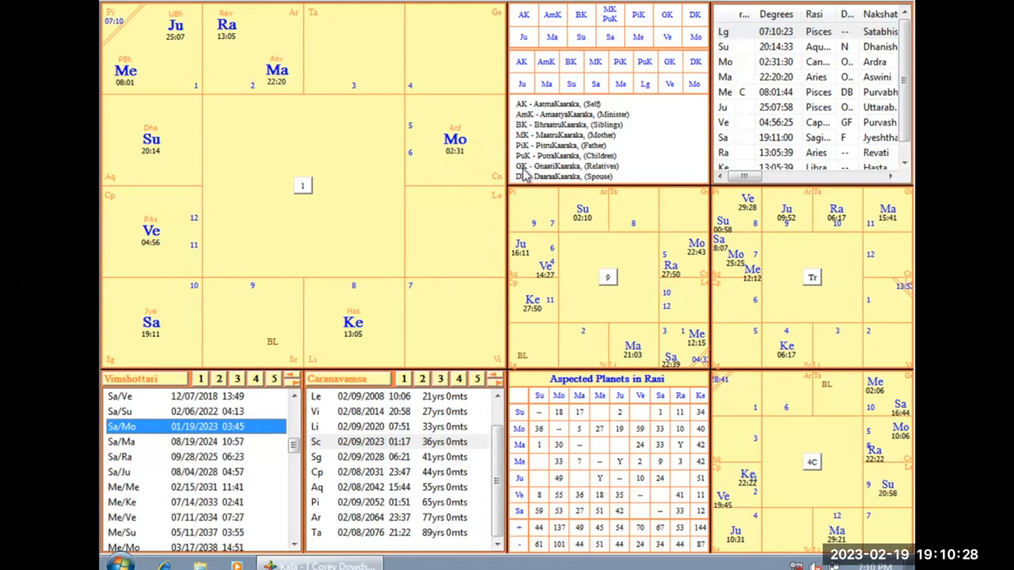
mouse_move(431, 172)
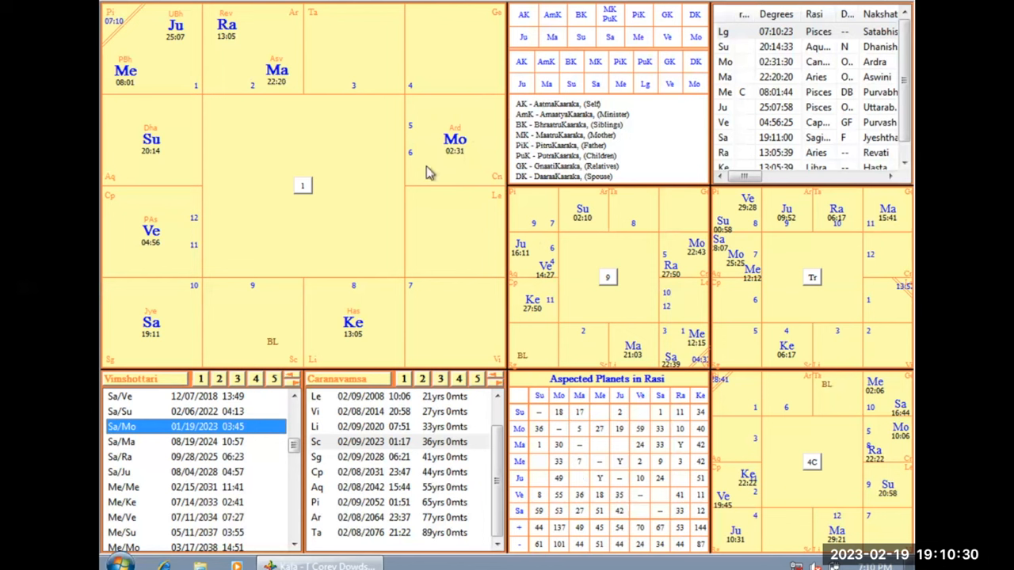
mouse_move(473, 133)
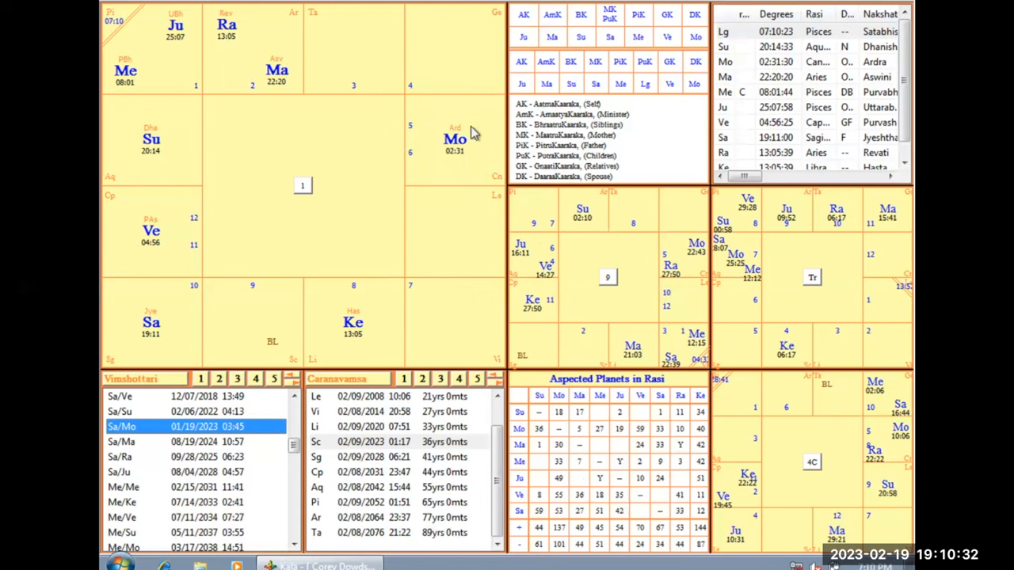
mouse_move(475, 133)
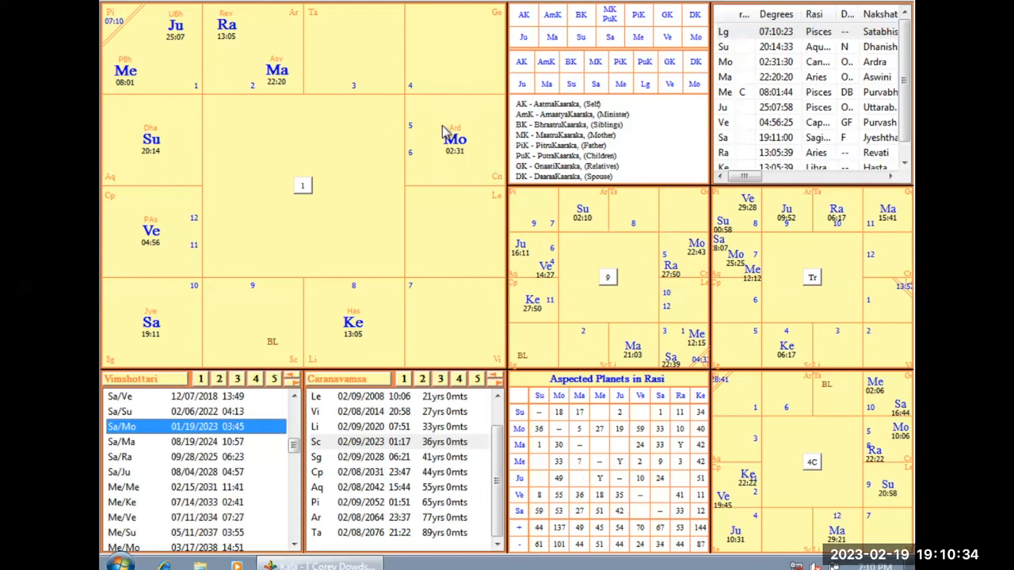
mouse_move(451, 127)
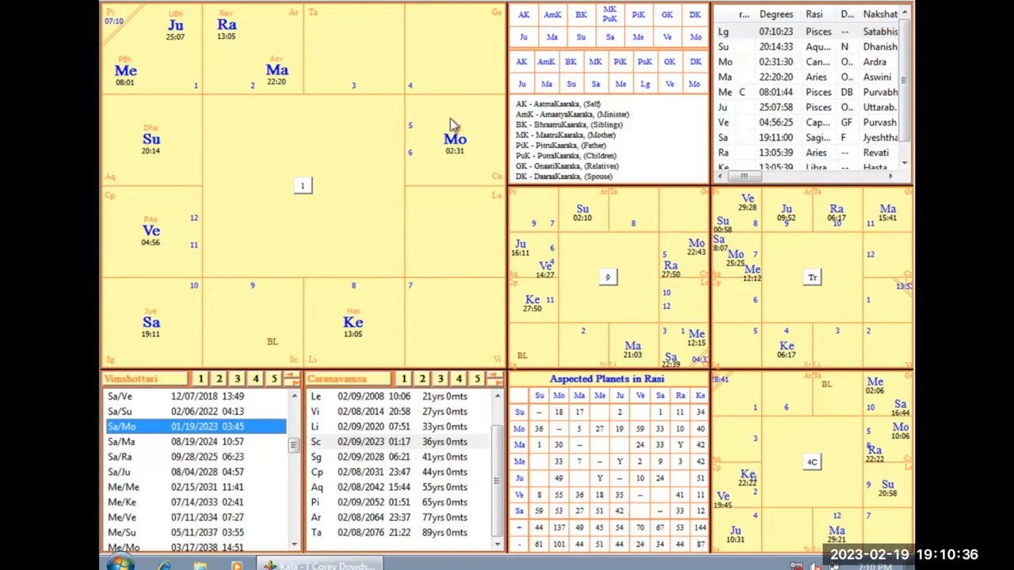
mouse_move(474, 173)
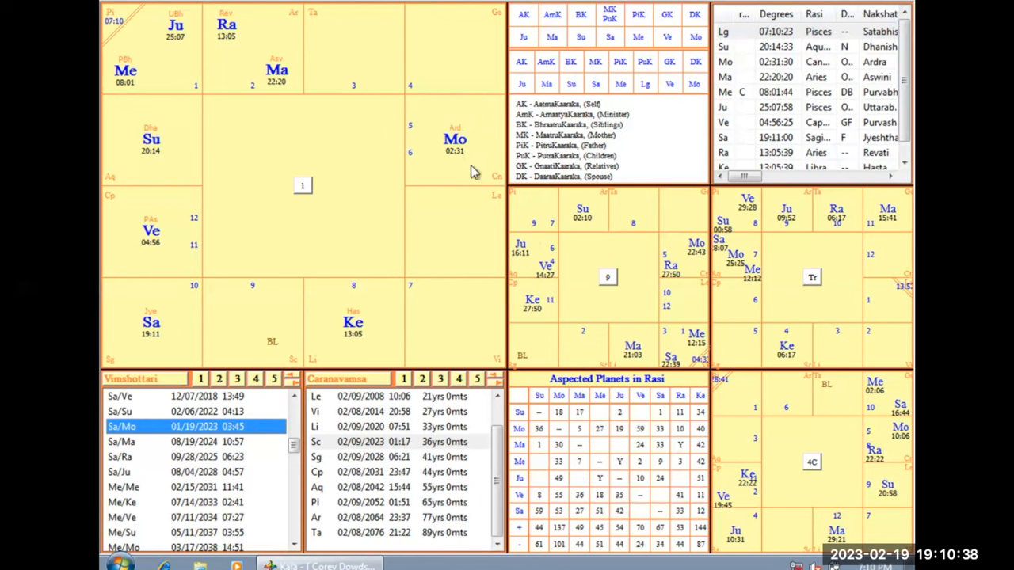
mouse_move(431, 159)
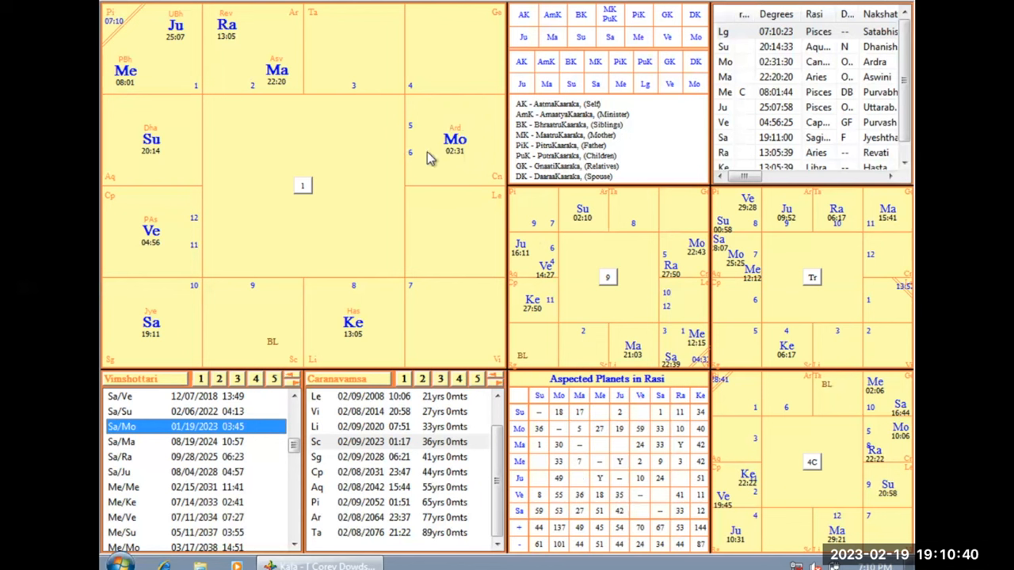
mouse_move(472, 168)
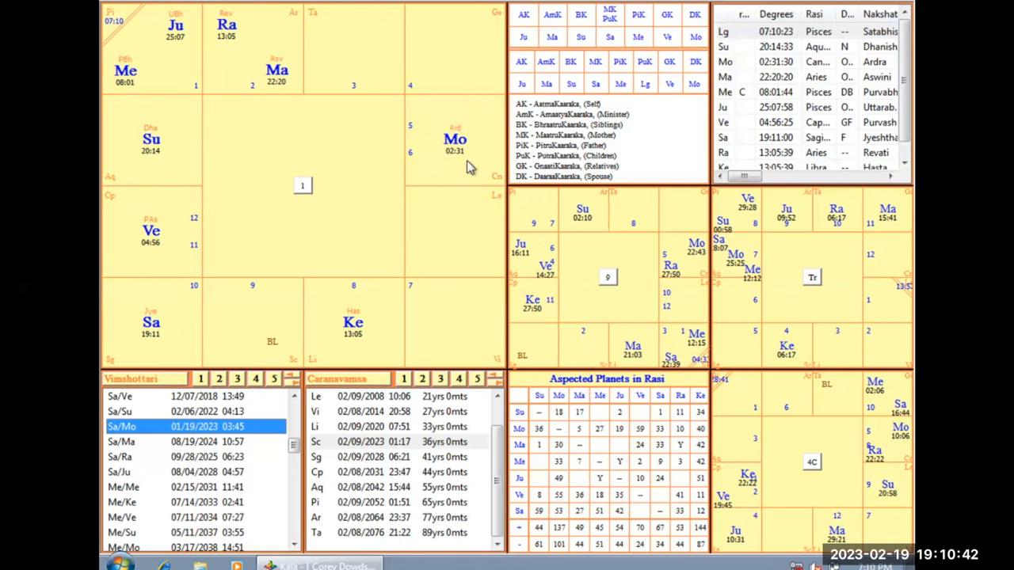
mouse_move(443, 168)
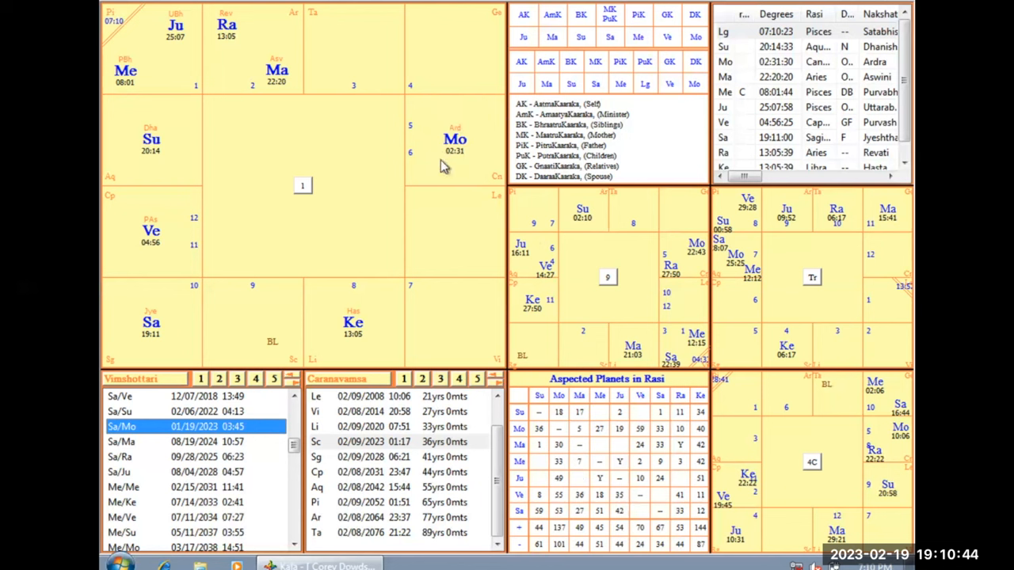
mouse_move(214, 436)
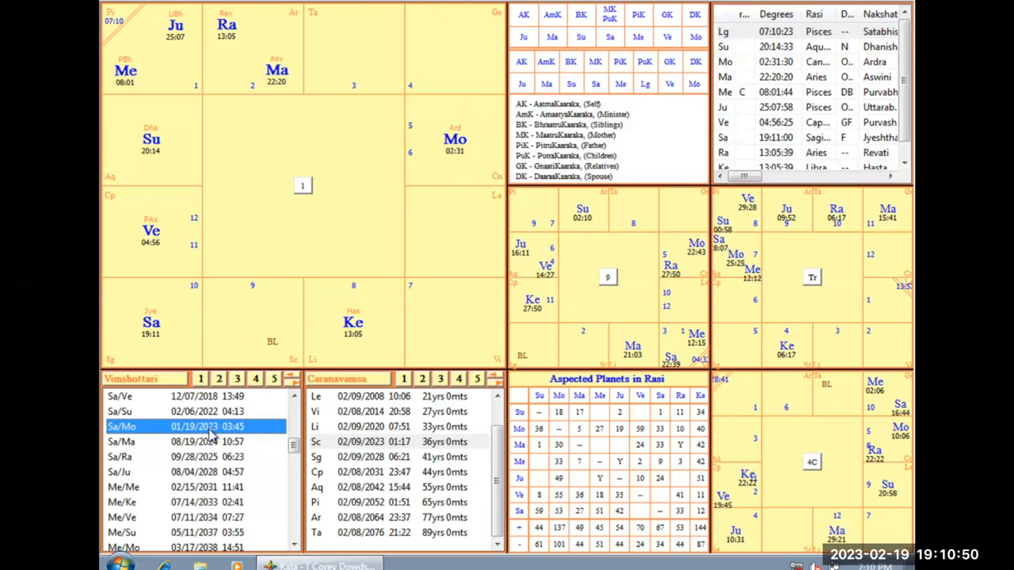
mouse_move(418, 130)
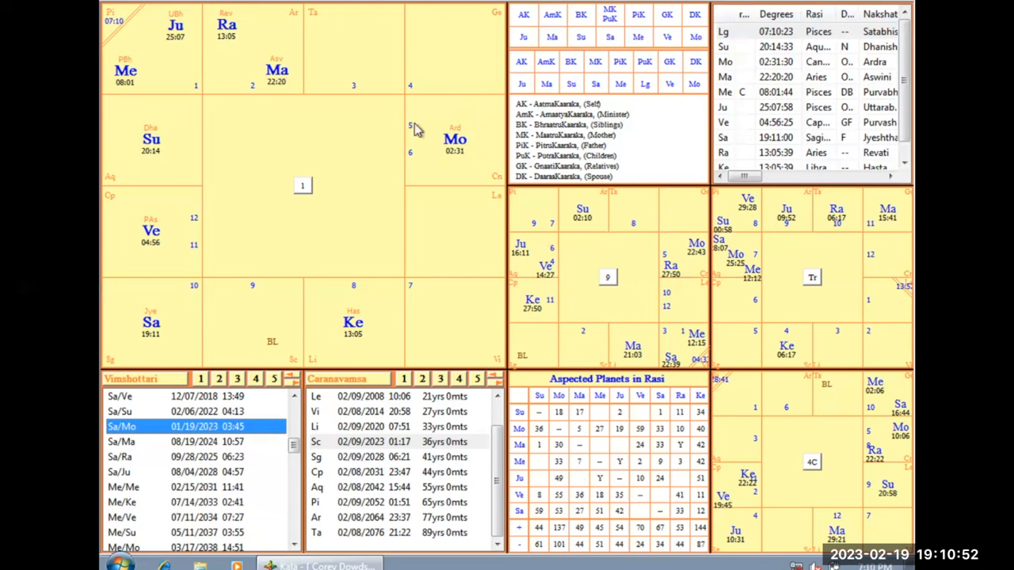
mouse_move(426, 162)
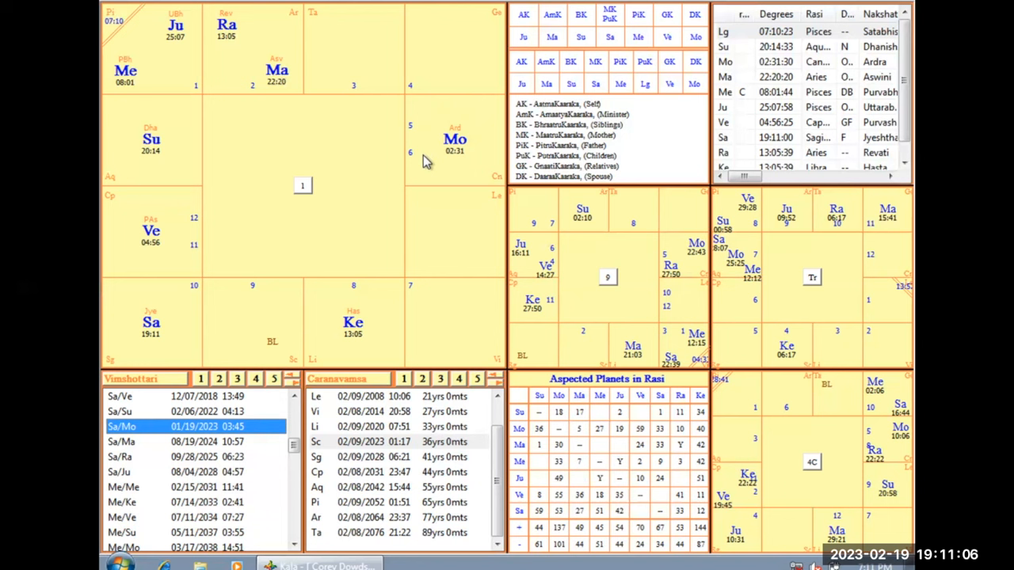
mouse_move(150, 240)
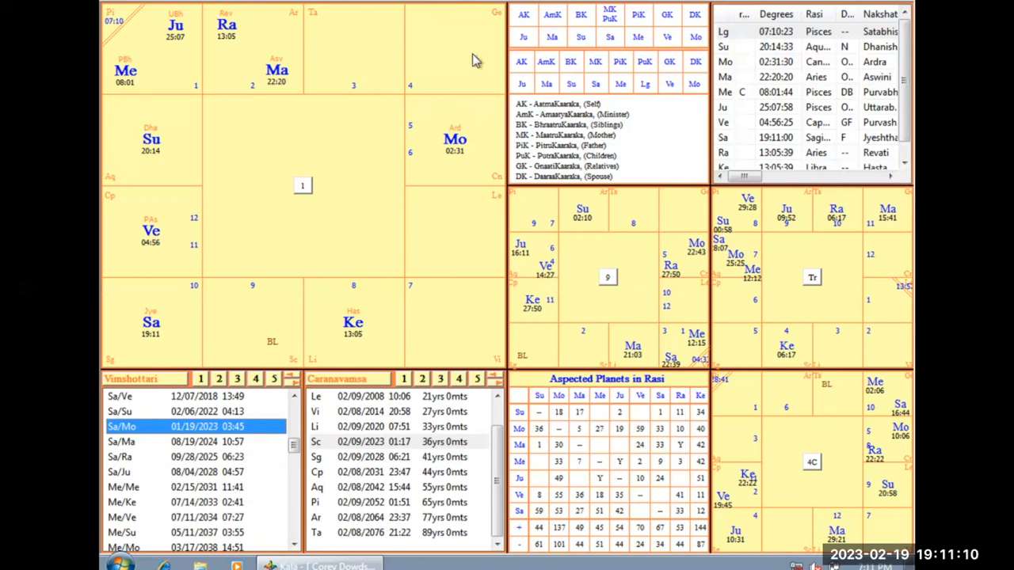
mouse_move(510, 336)
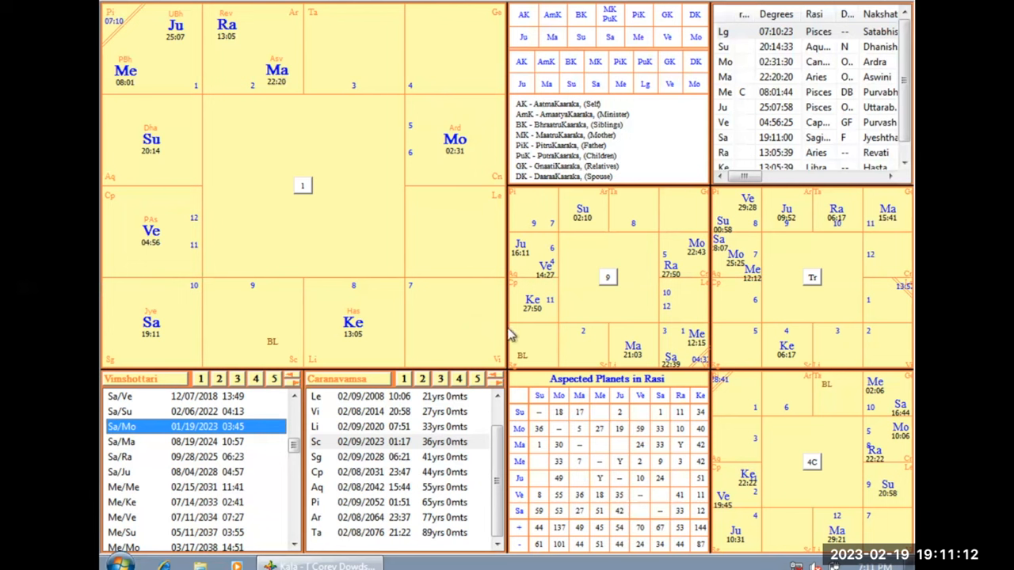
mouse_move(611, 336)
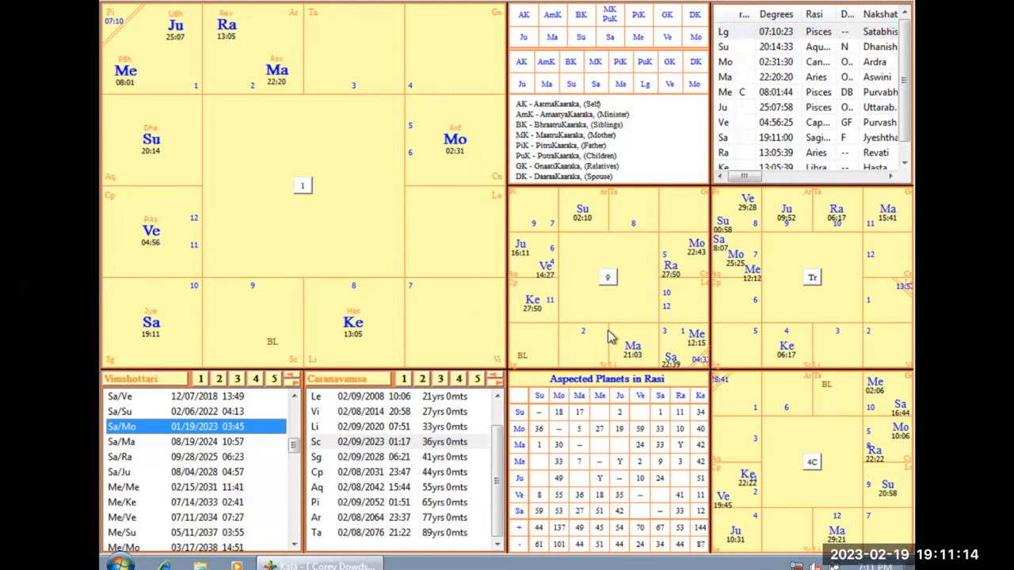
mouse_move(452, 328)
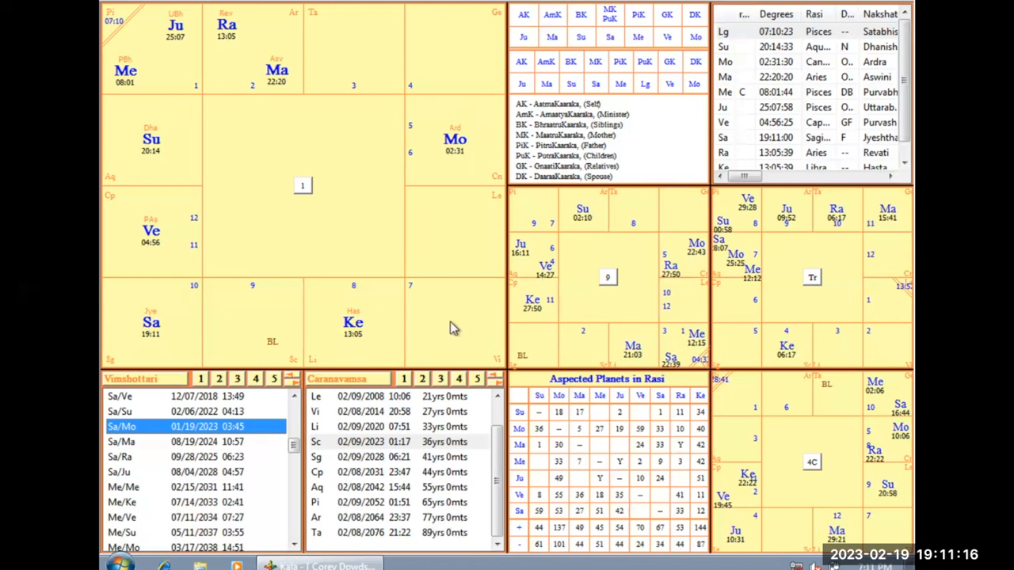
mouse_move(162, 352)
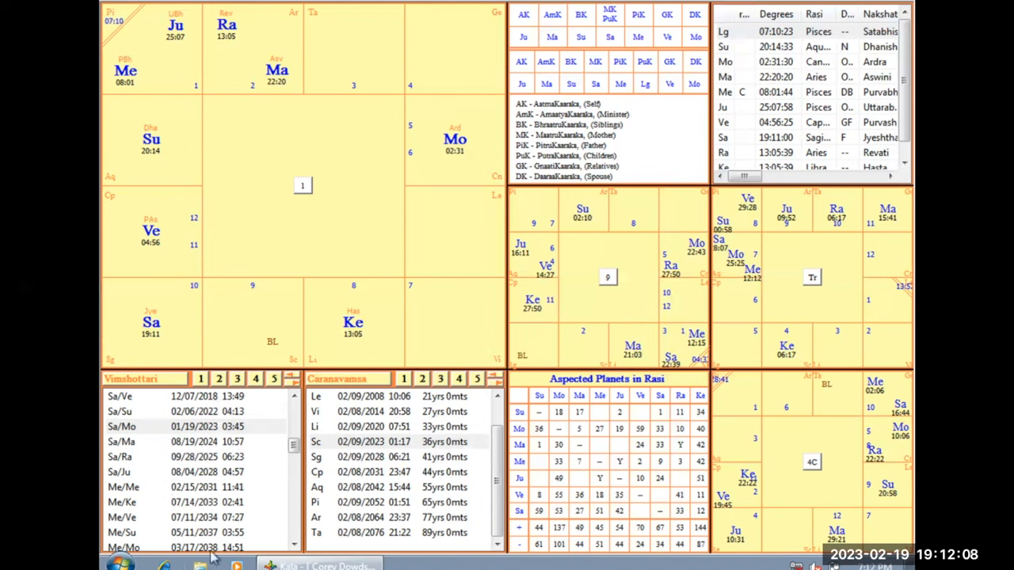
mouse_move(187, 266)
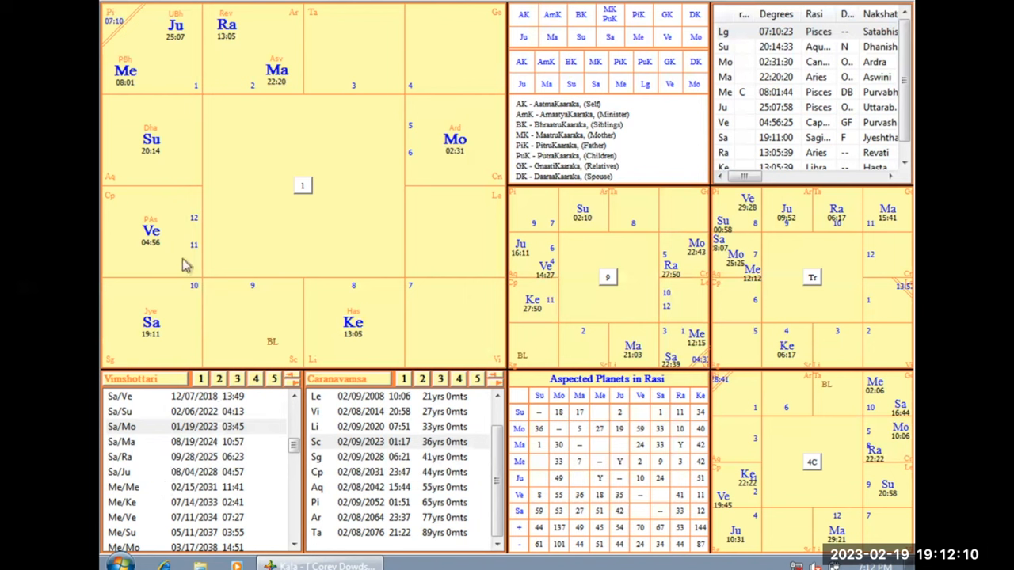
mouse_move(184, 305)
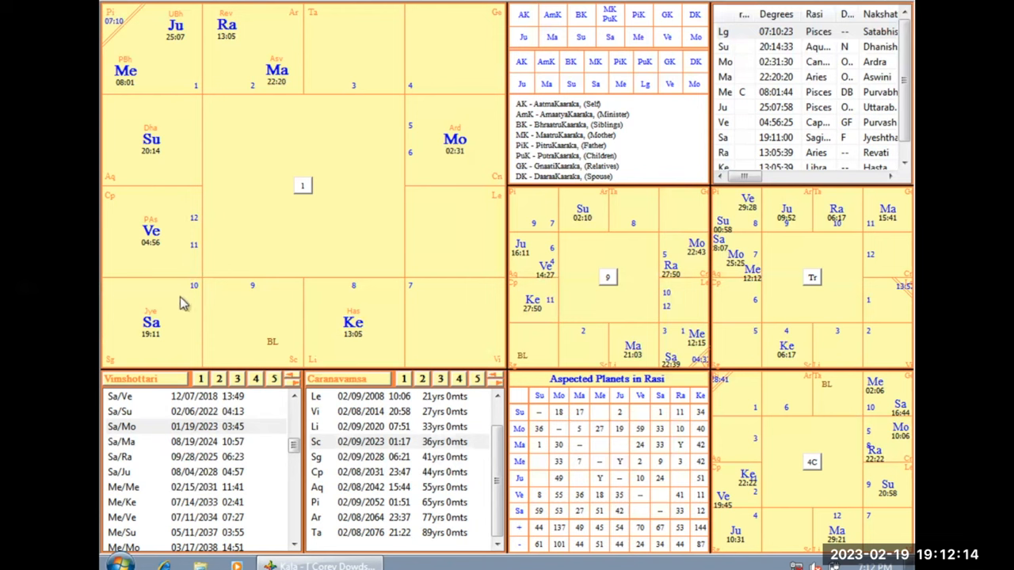
mouse_move(352, 324)
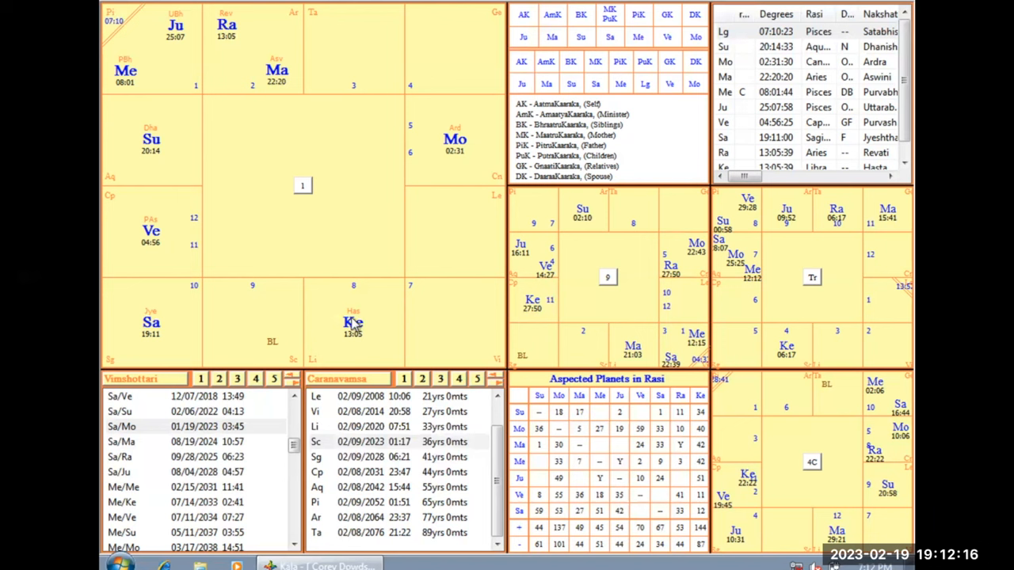
mouse_move(309, 300)
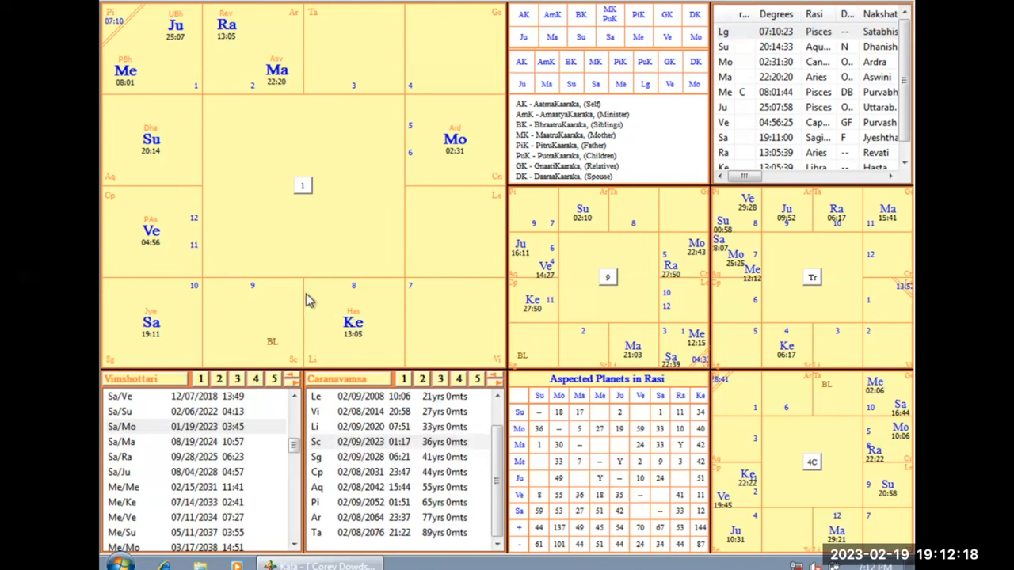
mouse_move(398, 325)
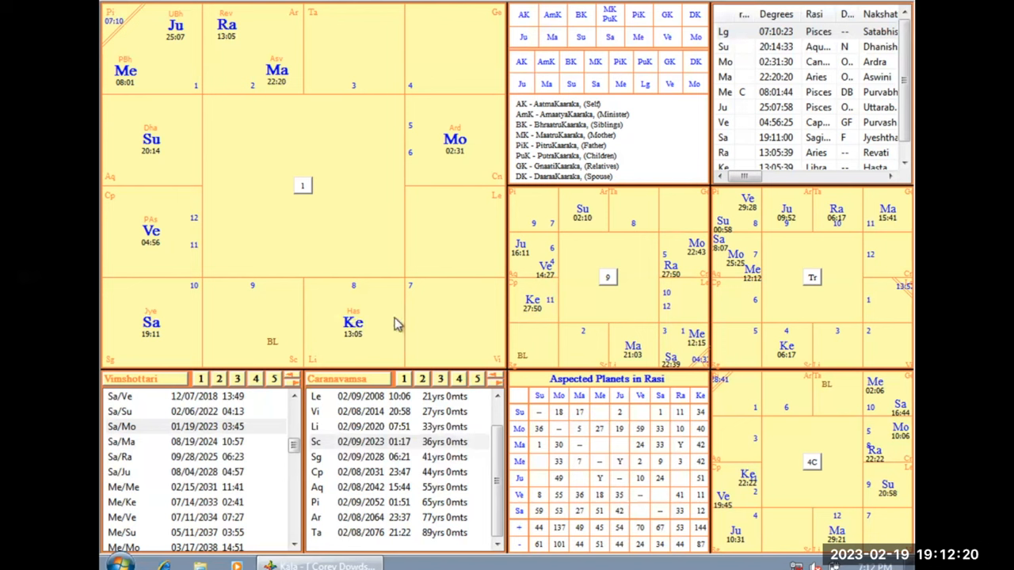
mouse_move(354, 351)
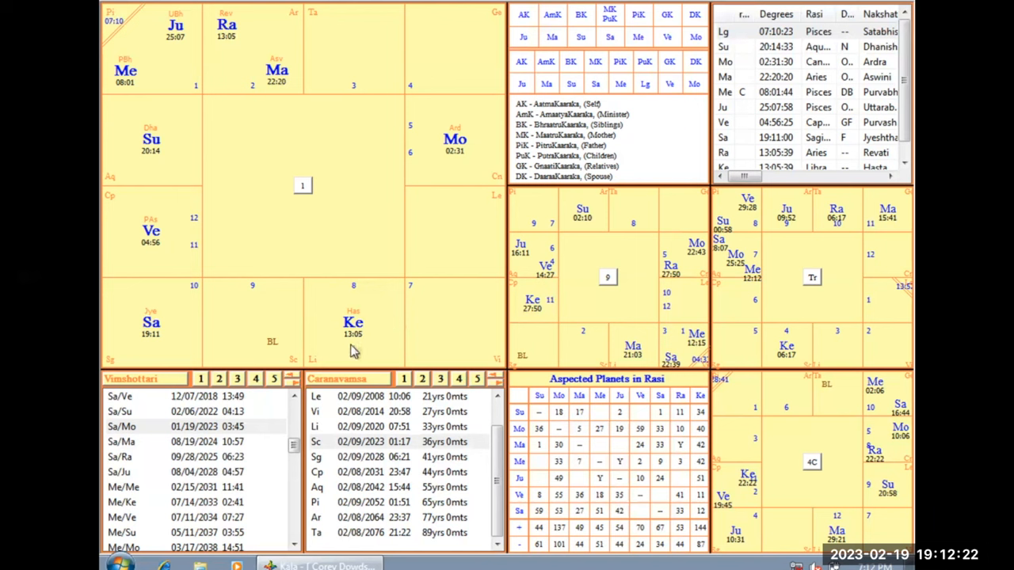
mouse_move(326, 342)
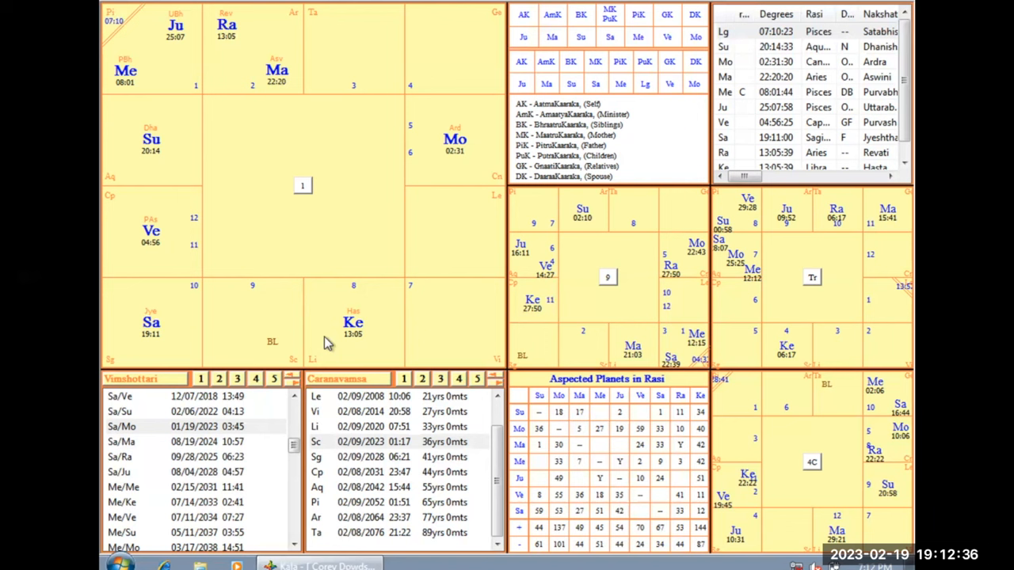
mouse_move(314, 308)
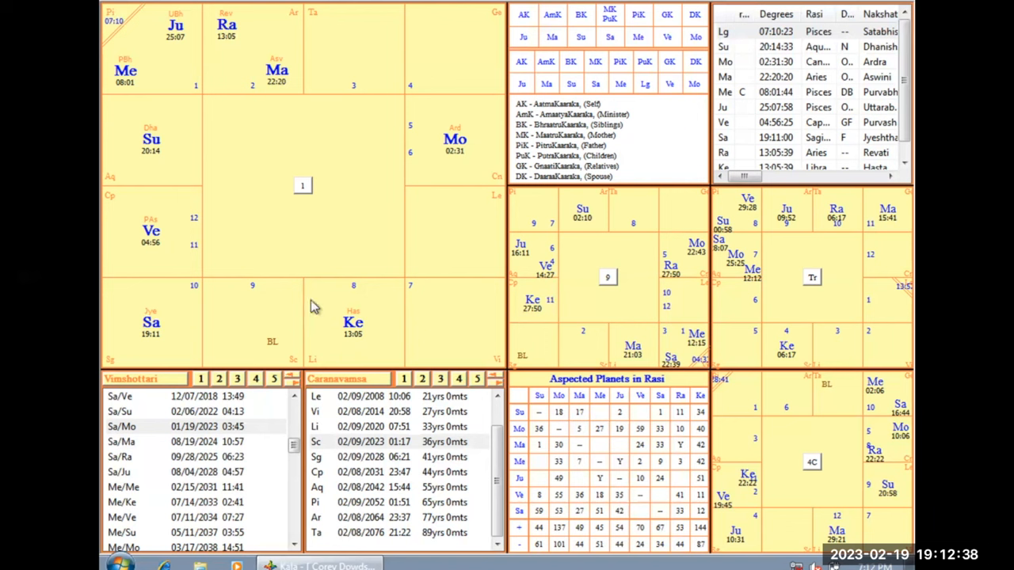
mouse_move(331, 330)
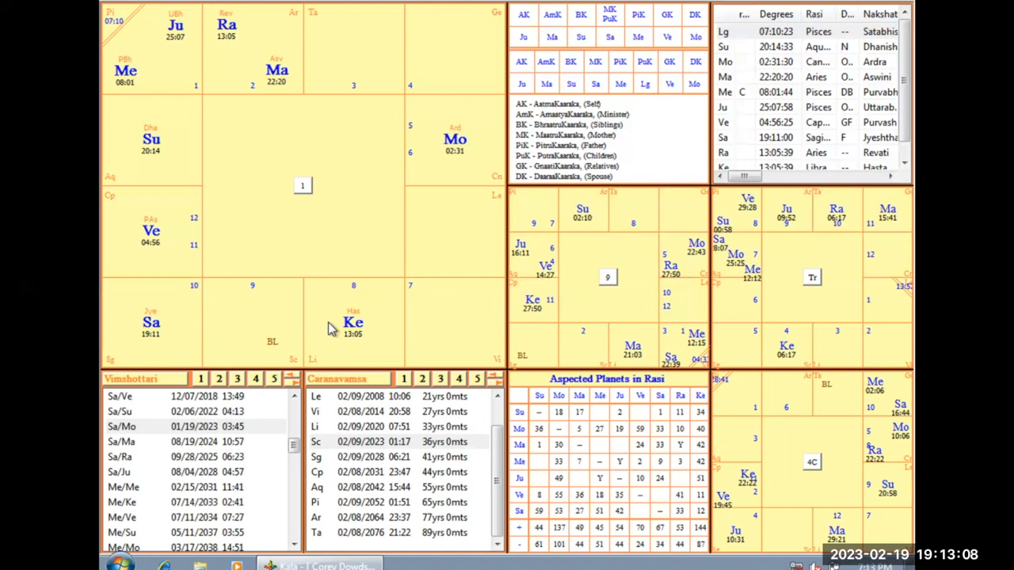
mouse_move(361, 370)
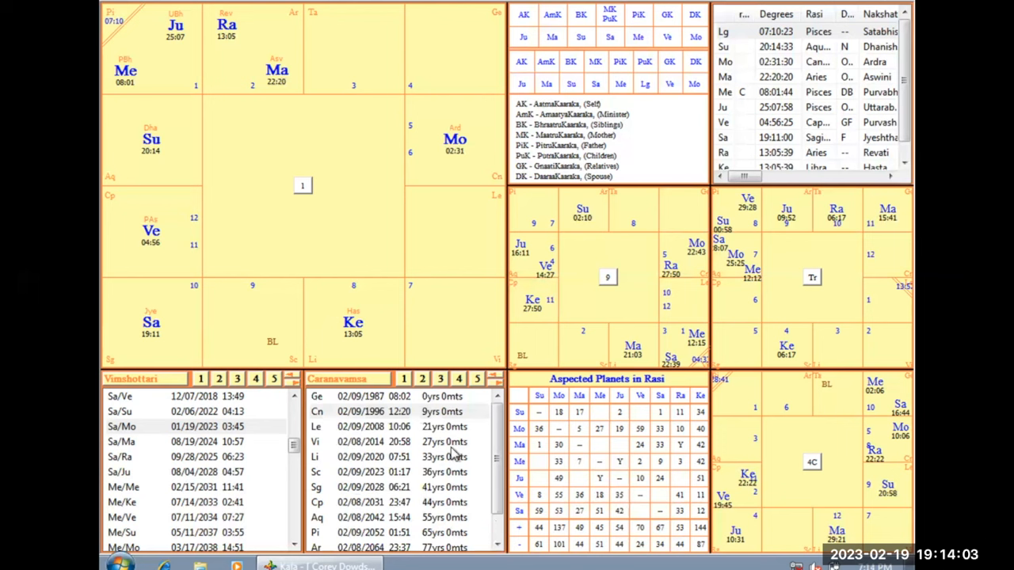
- Scroll the Chara Navamsa dasha list back to the Libra period starting 02/09/2020
scroll("down", 3)
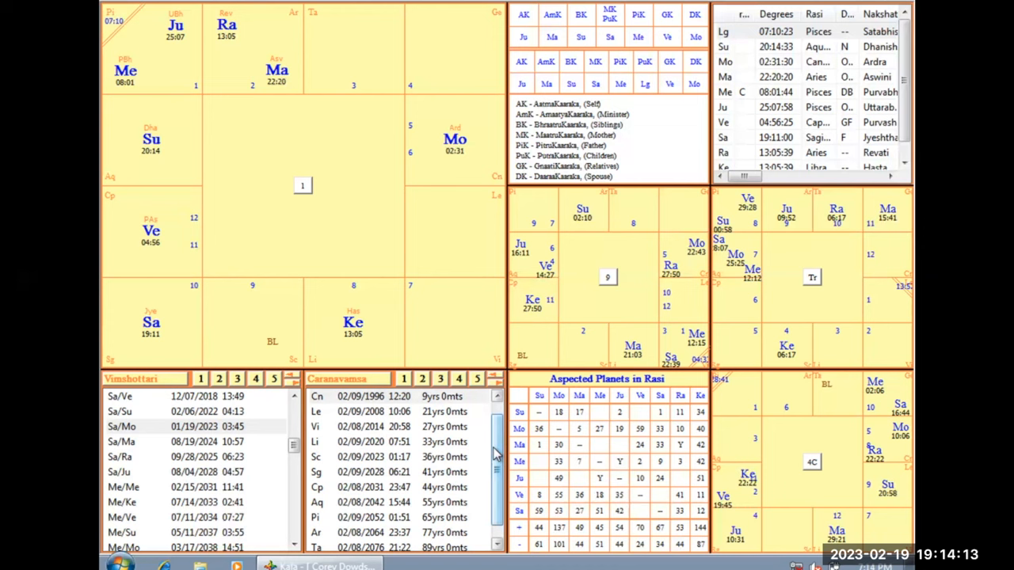
scroll("up", 3)
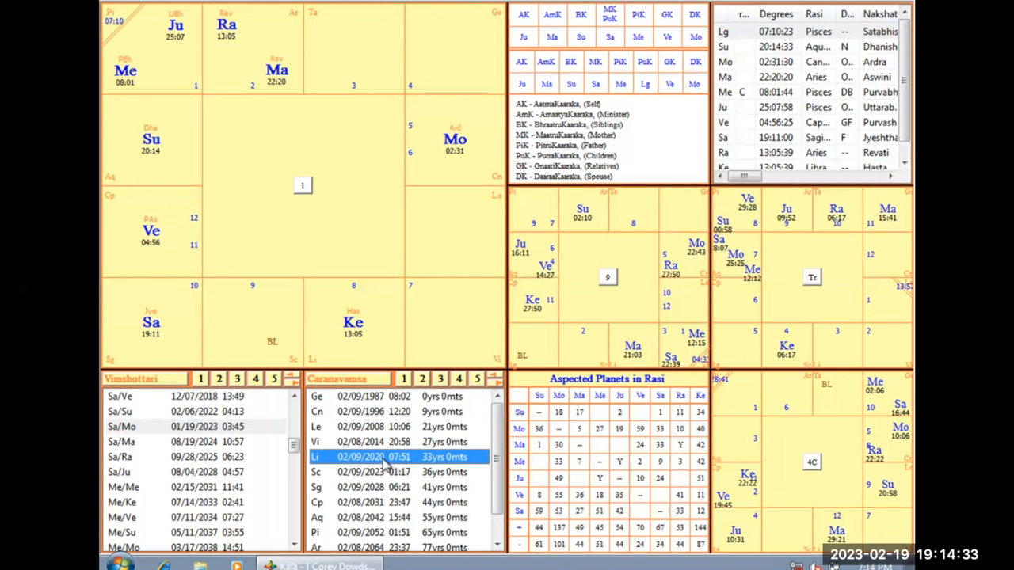
mouse_move(374, 350)
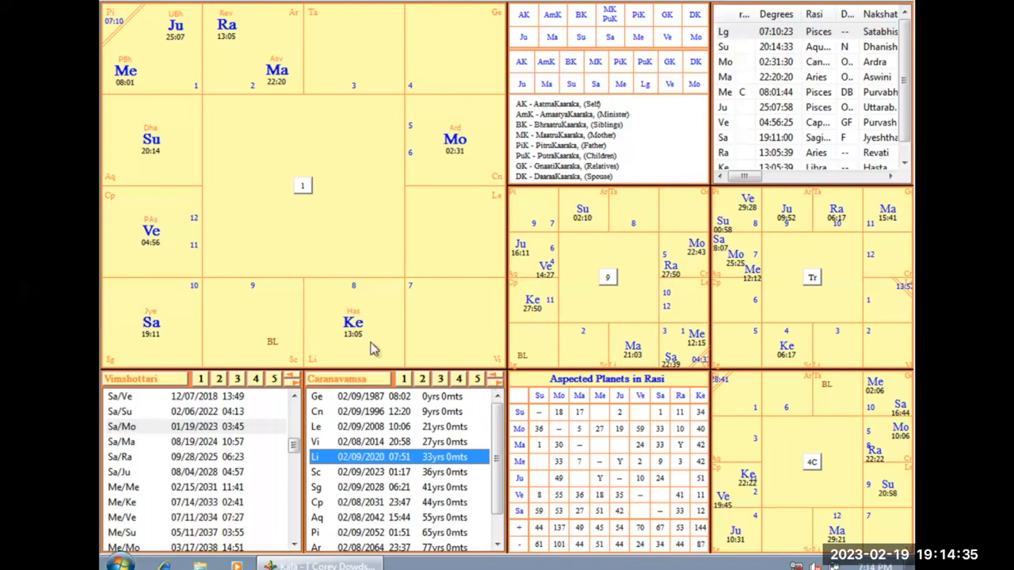
mouse_move(368, 331)
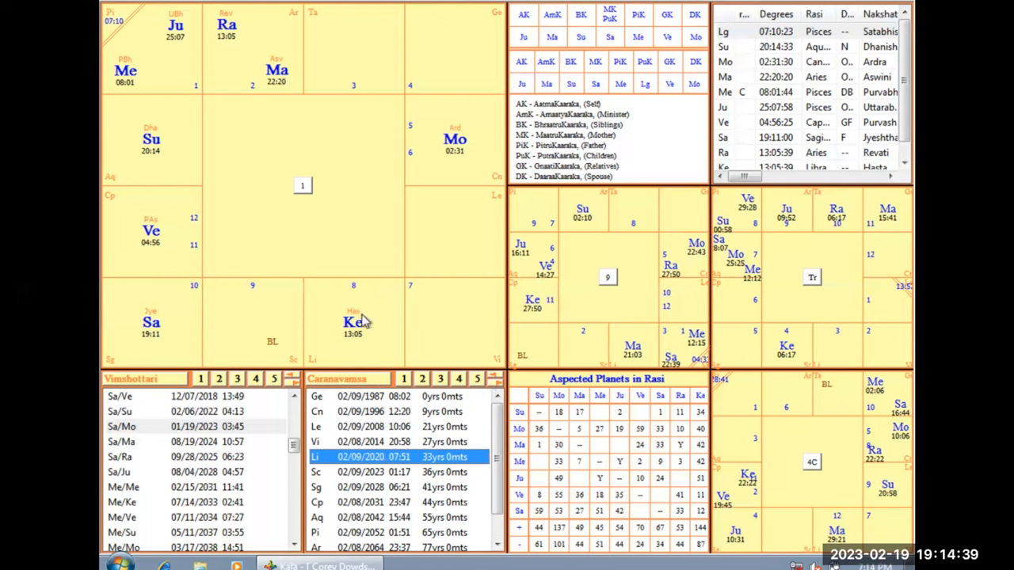
mouse_move(336, 304)
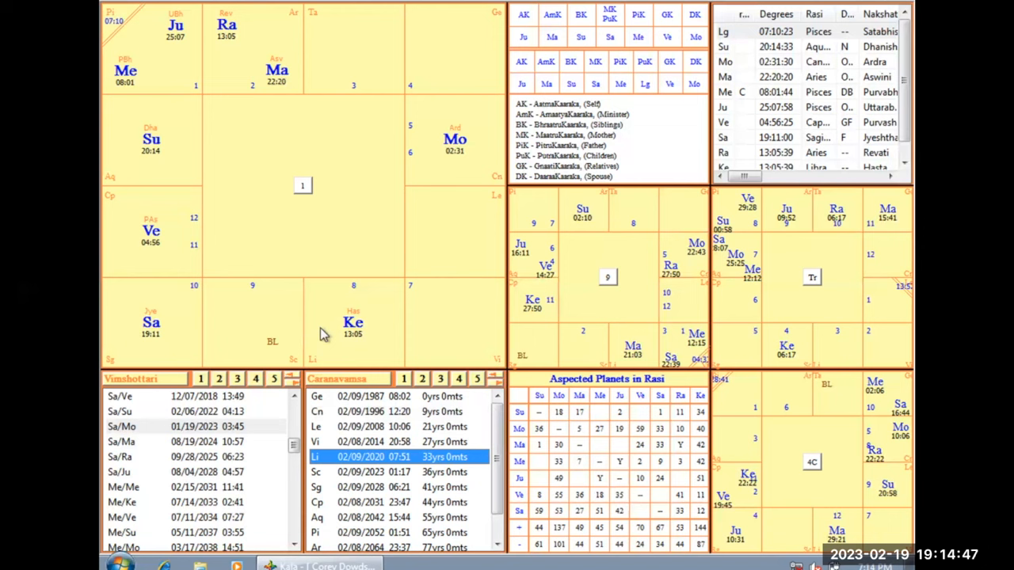
mouse_move(363, 355)
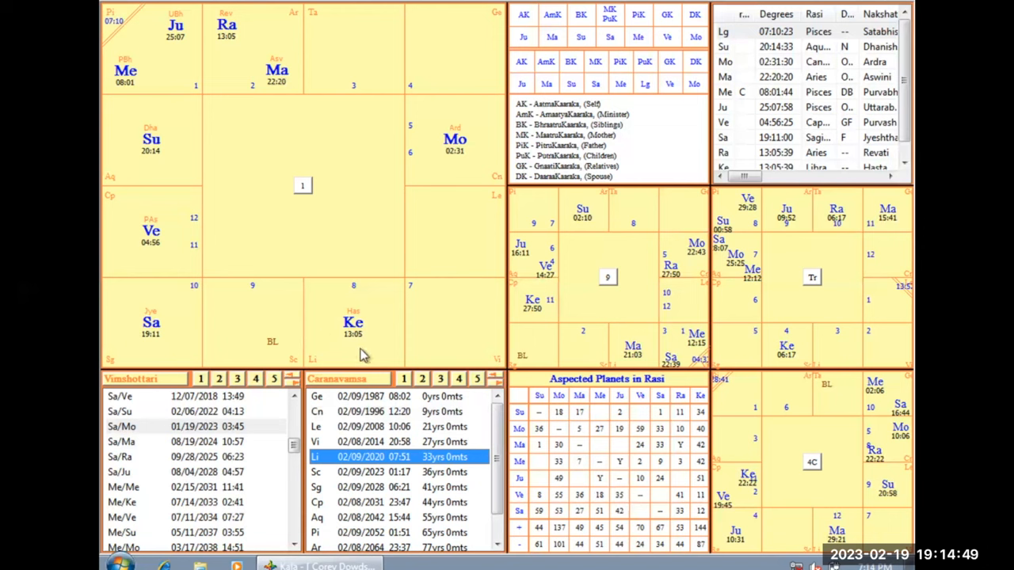
mouse_move(396, 288)
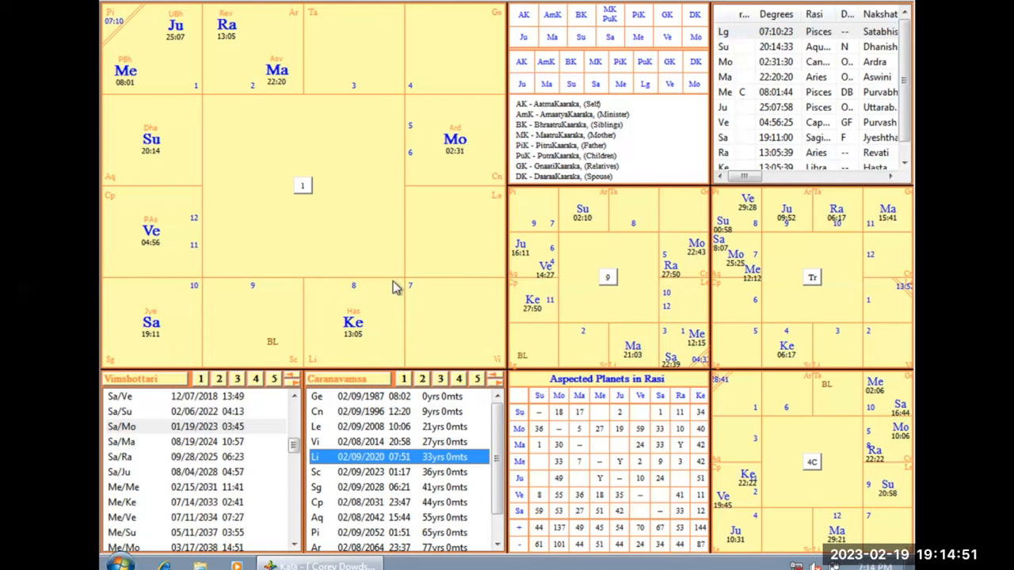
mouse_move(293, 371)
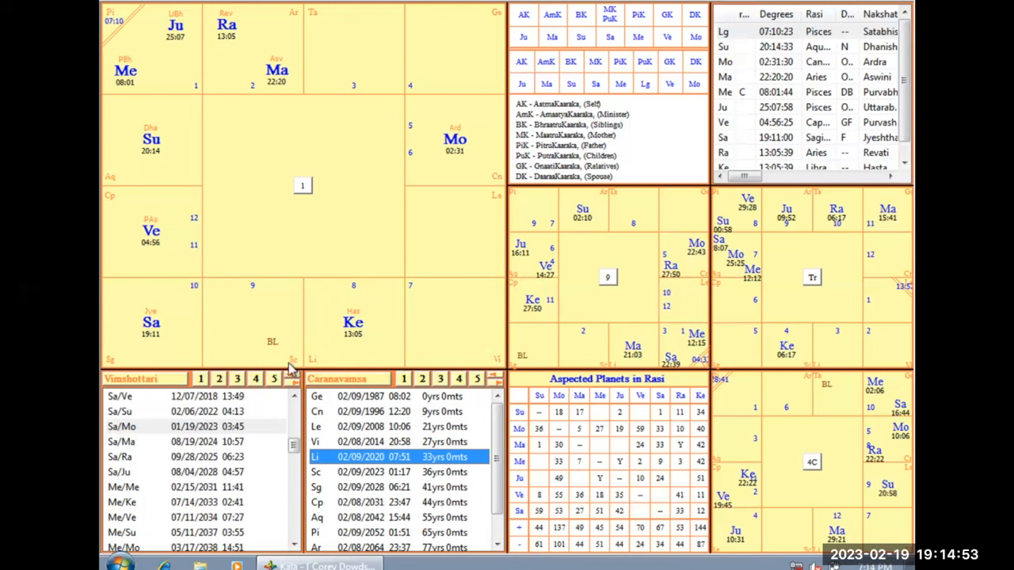
mouse_move(377, 288)
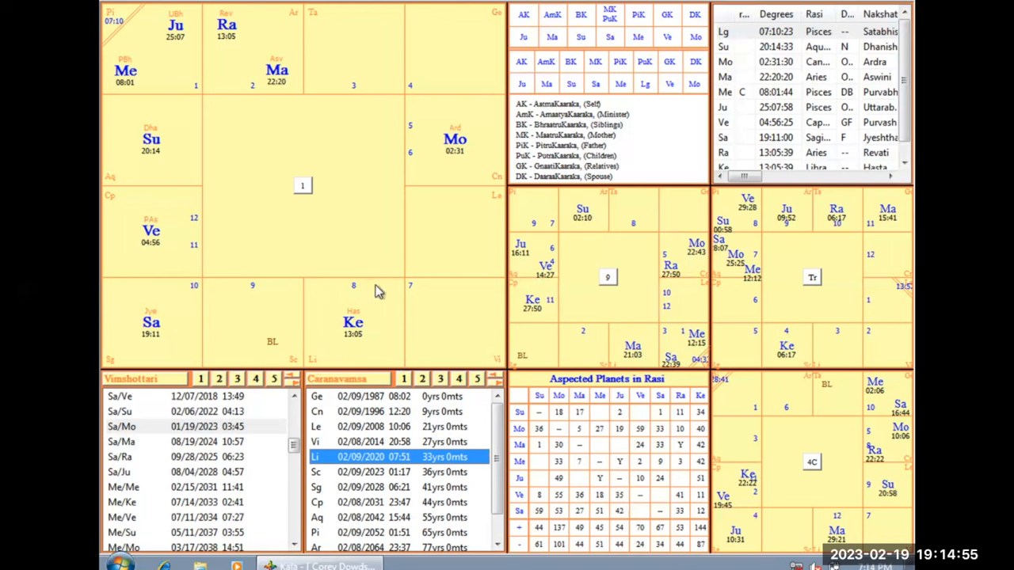
mouse_move(327, 361)
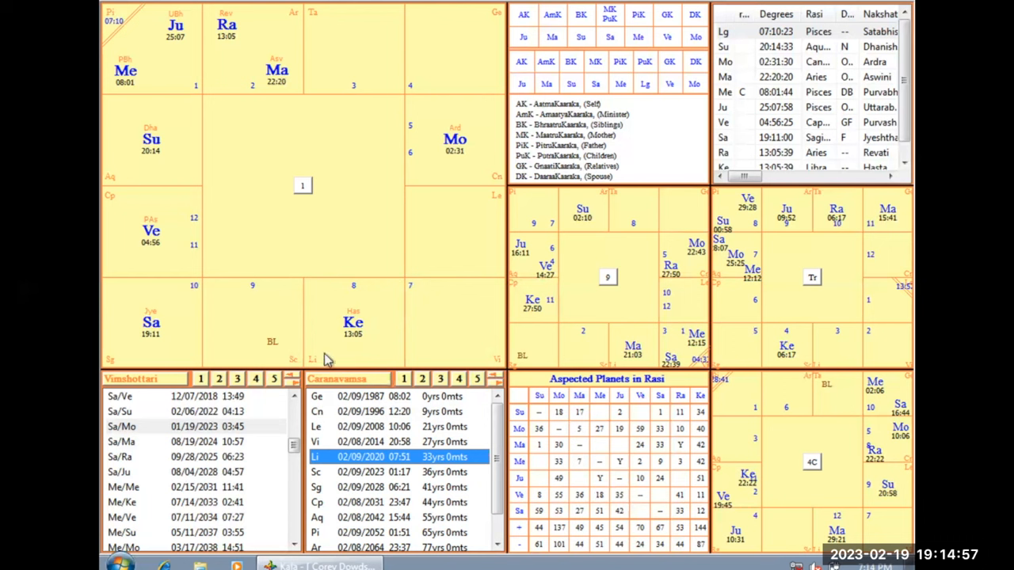
mouse_move(405, 301)
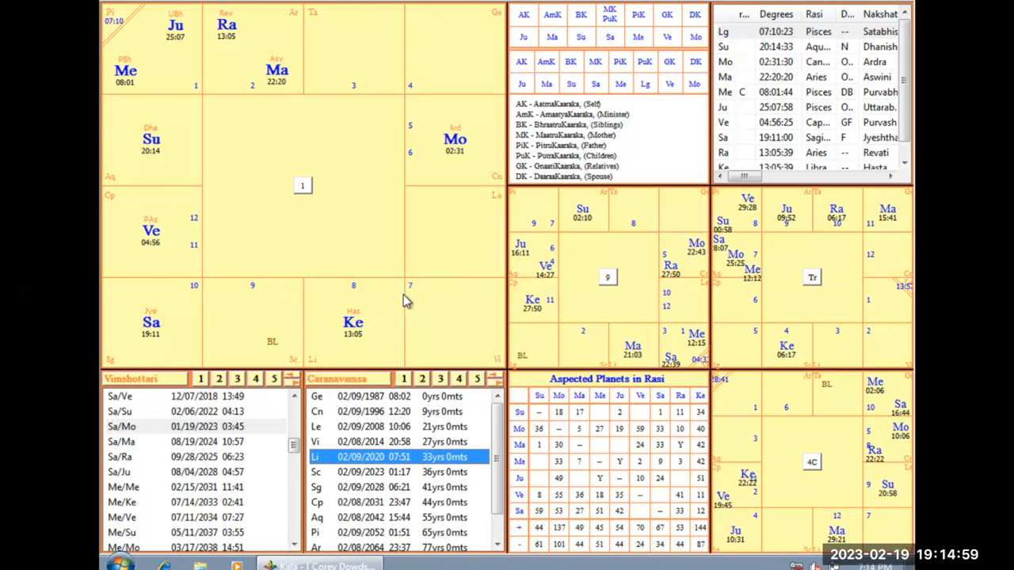
mouse_move(399, 297)
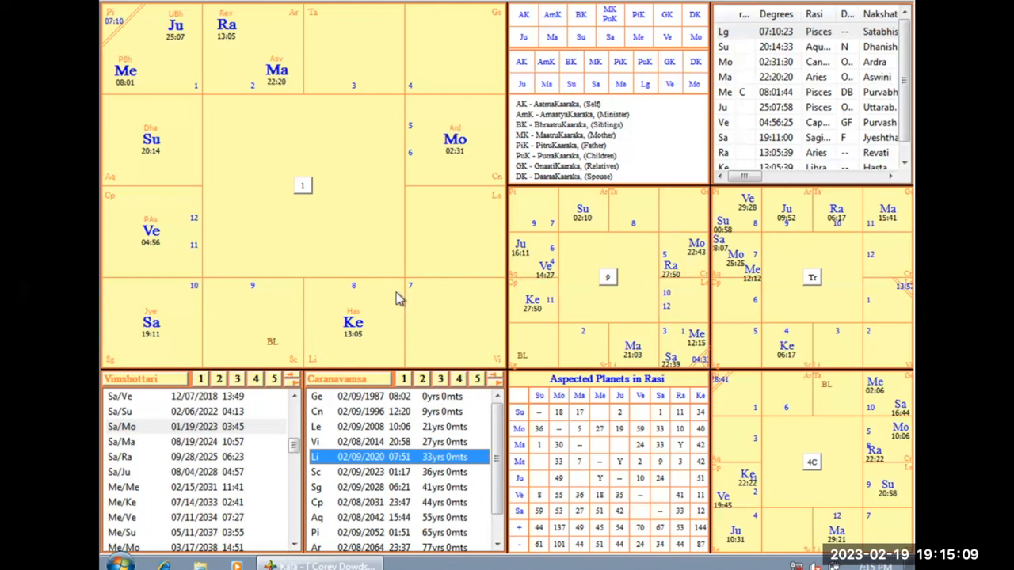
mouse_move(352, 346)
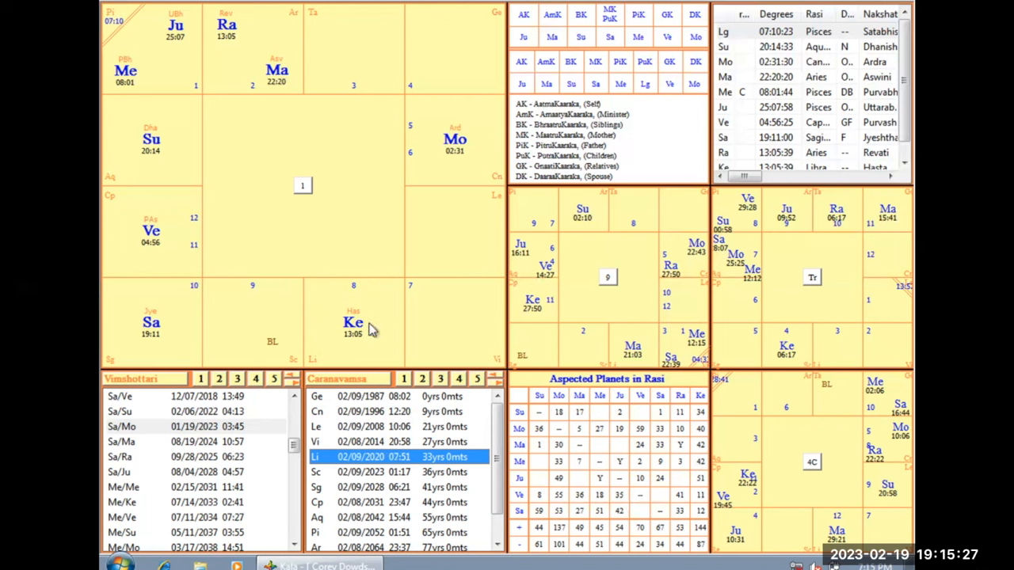
mouse_move(345, 305)
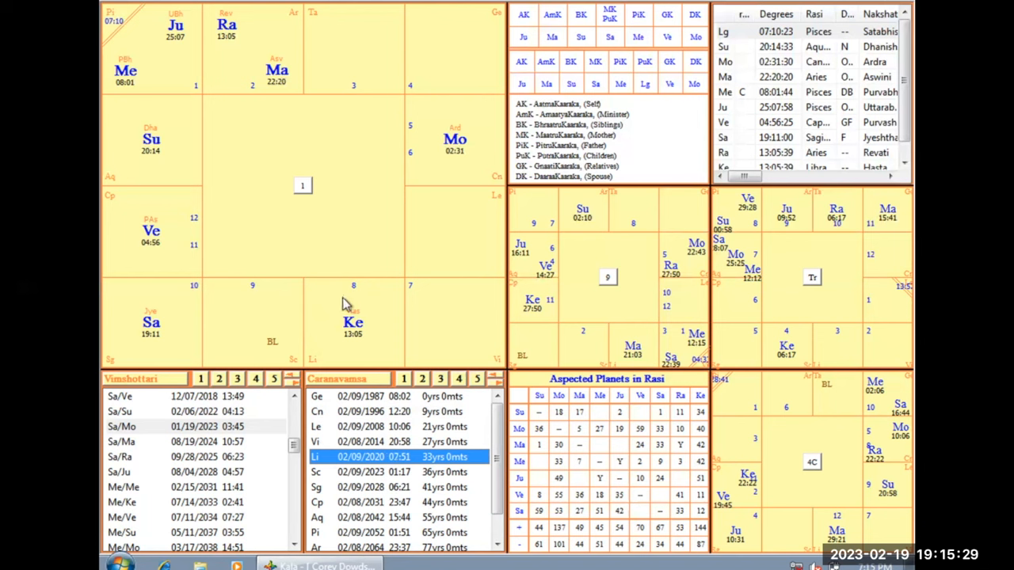
mouse_move(357, 441)
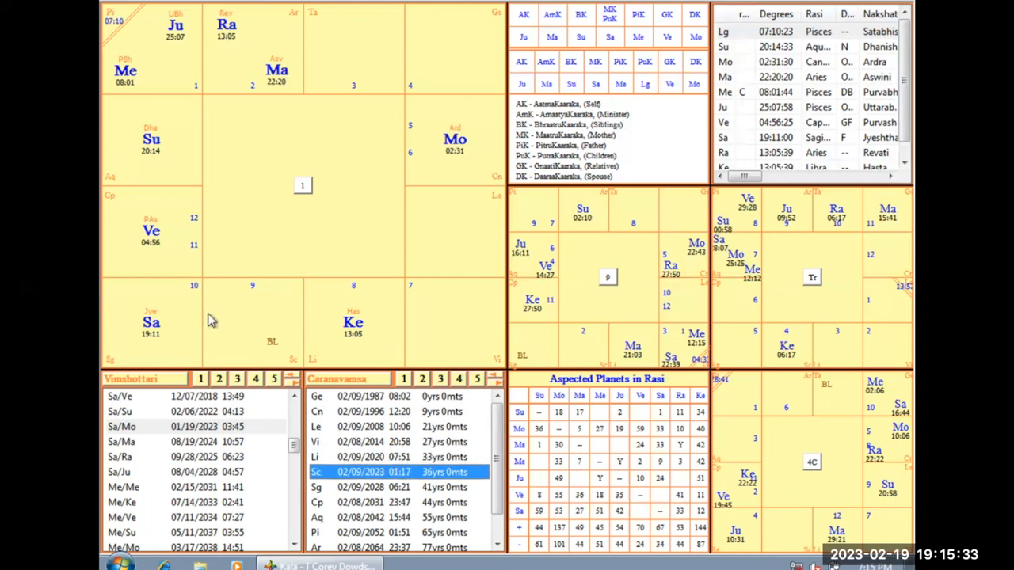
mouse_move(250, 345)
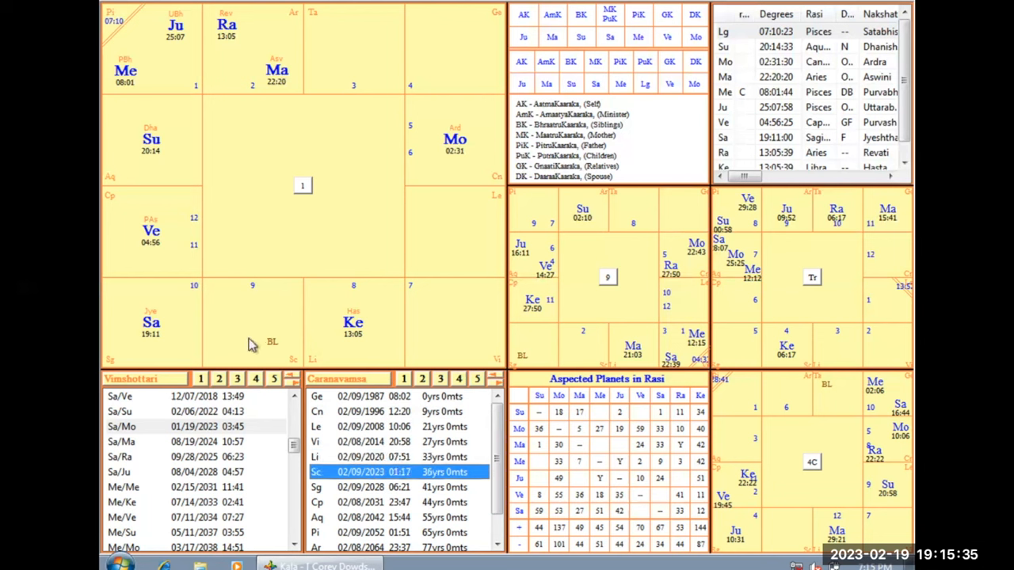
mouse_move(317, 328)
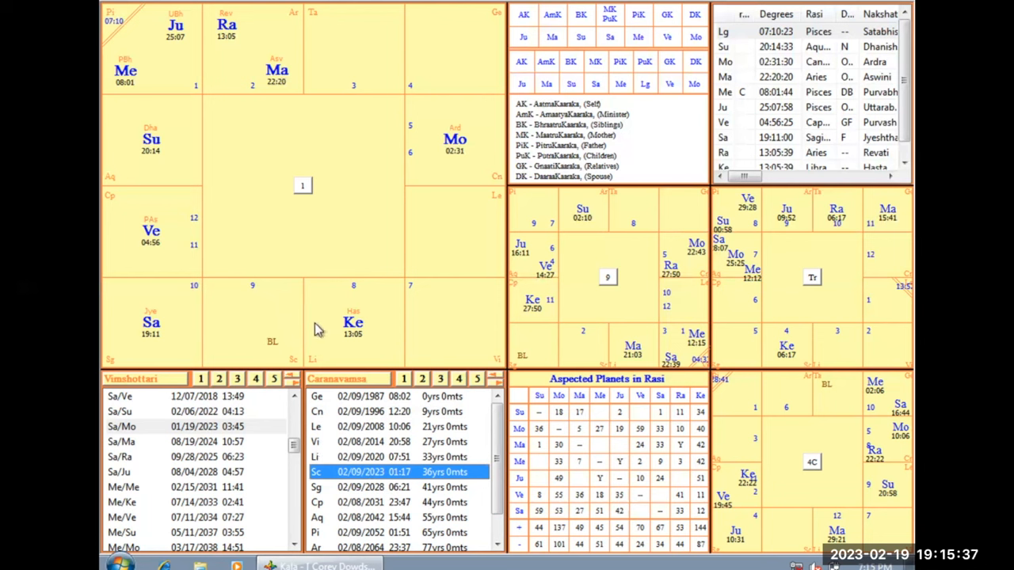
mouse_move(367, 341)
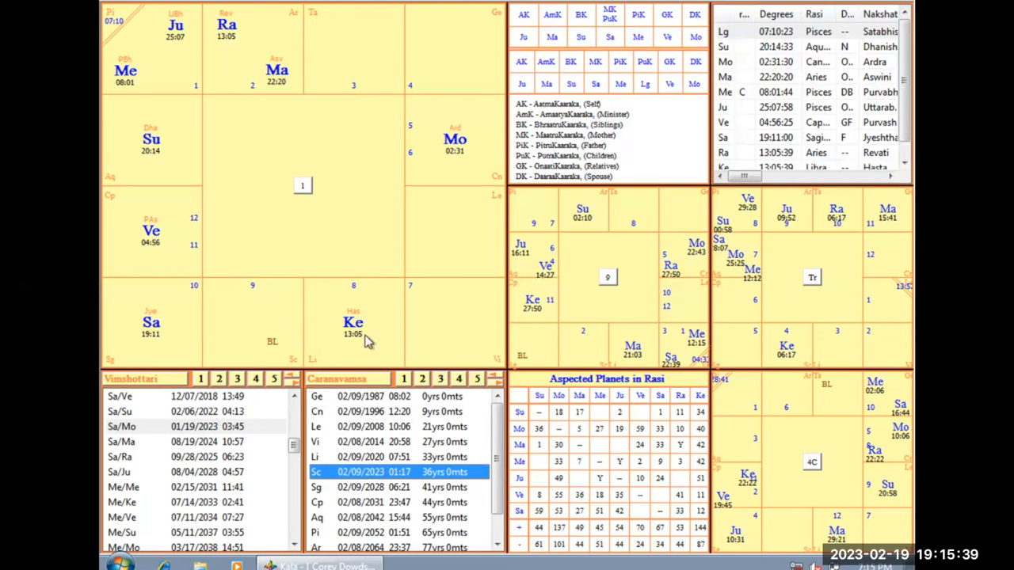
mouse_move(345, 342)
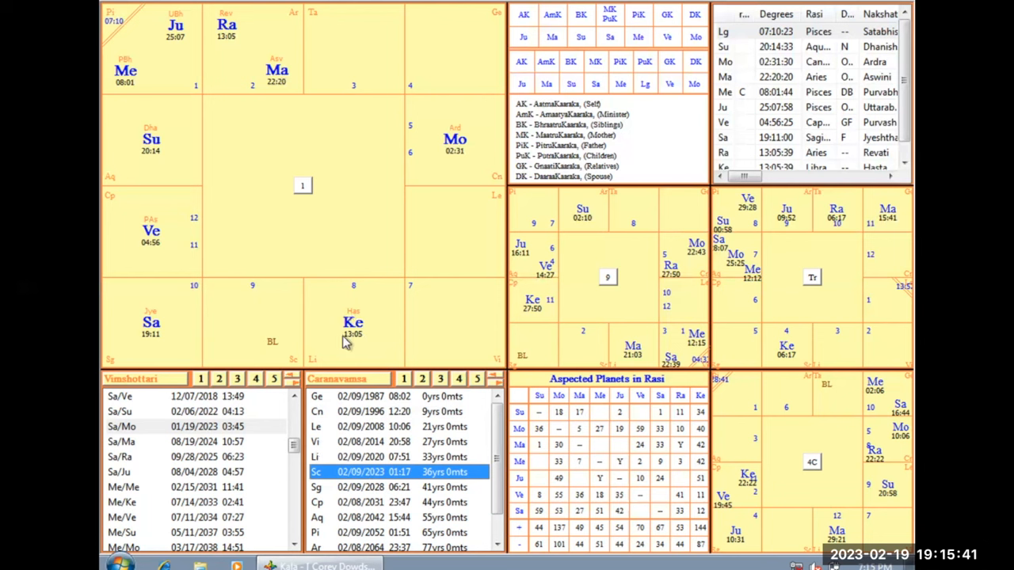
mouse_move(379, 298)
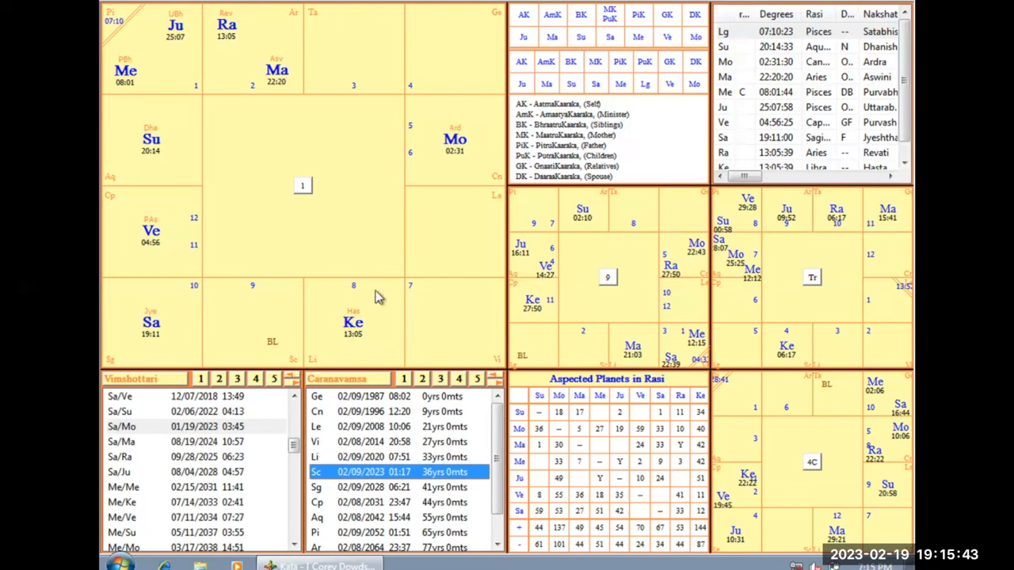
mouse_move(267, 326)
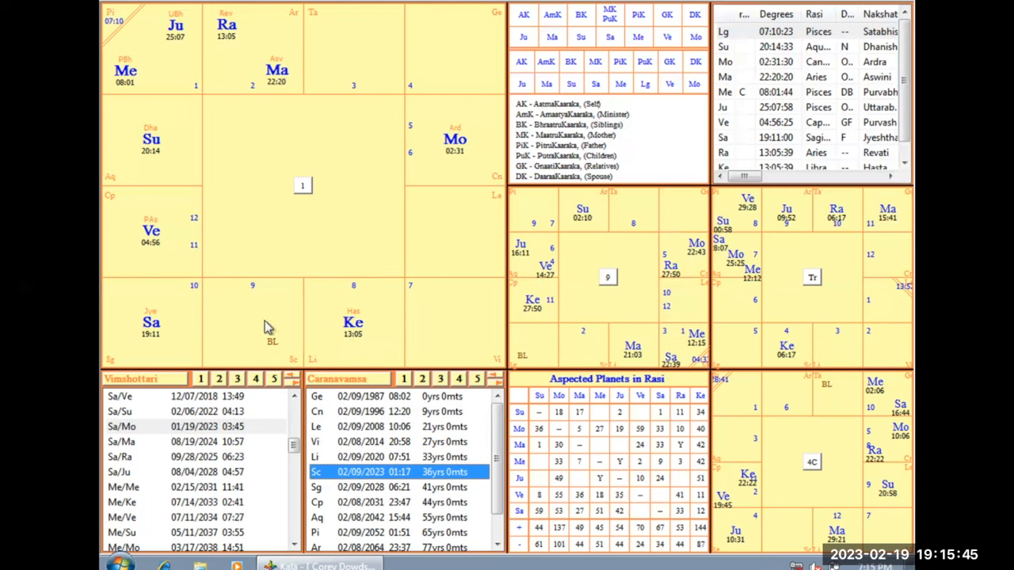
mouse_move(250, 325)
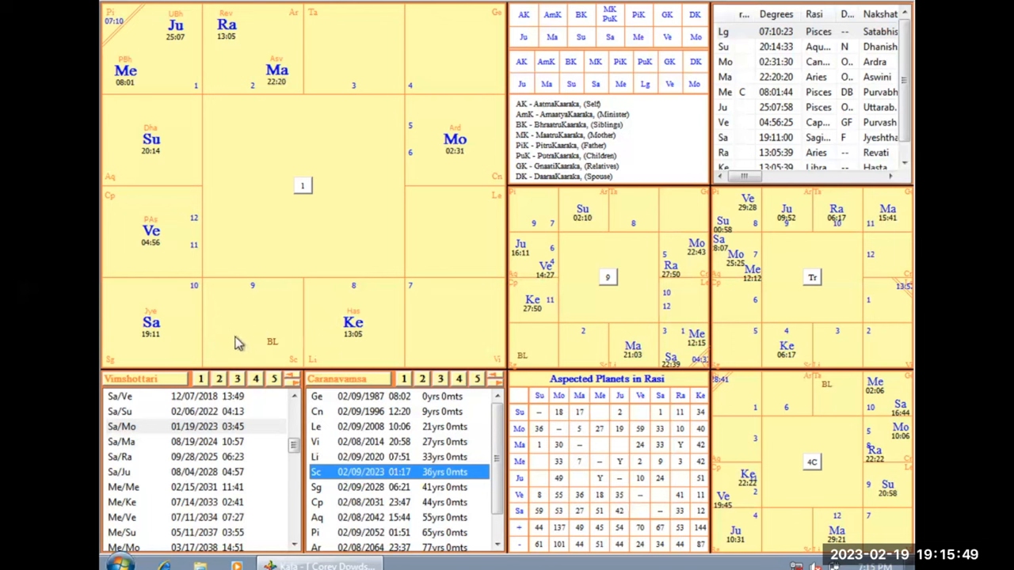
mouse_move(254, 320)
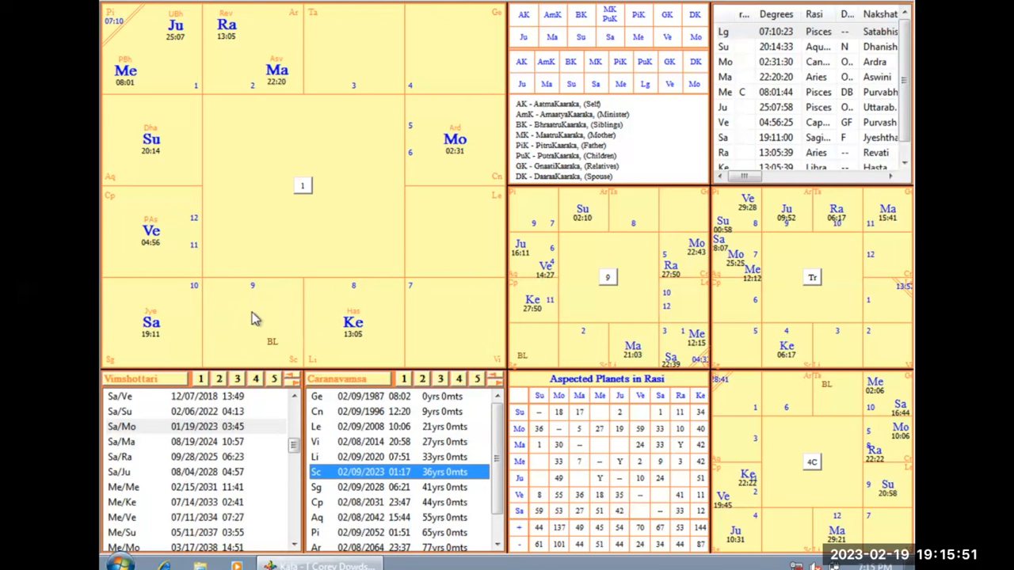
mouse_move(273, 307)
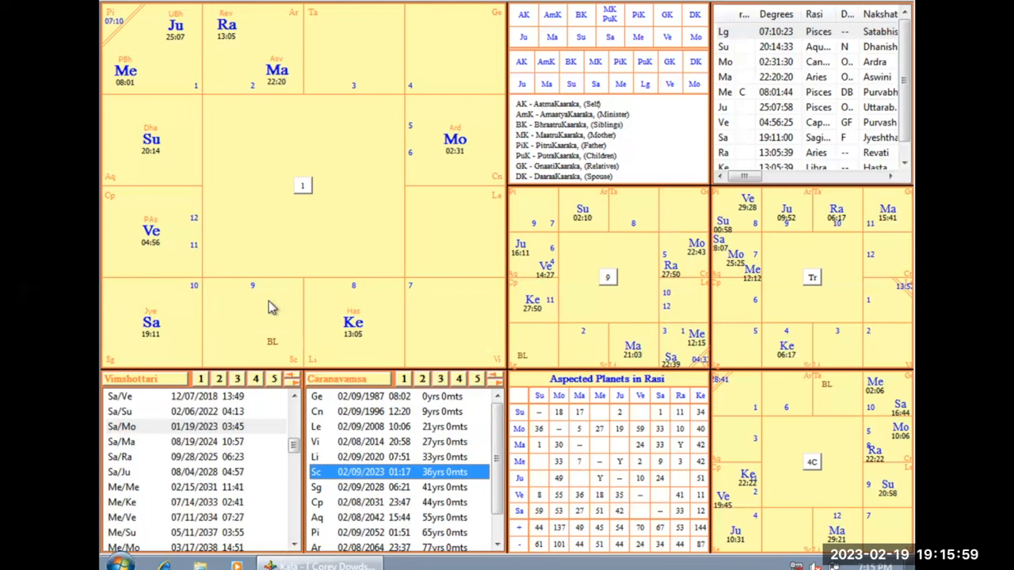
mouse_move(250, 328)
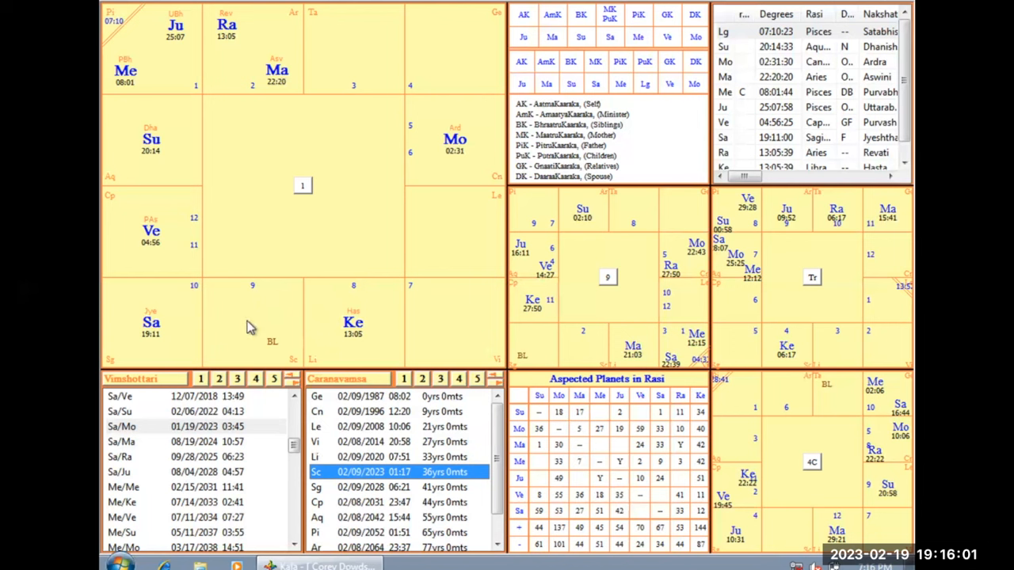
mouse_move(253, 320)
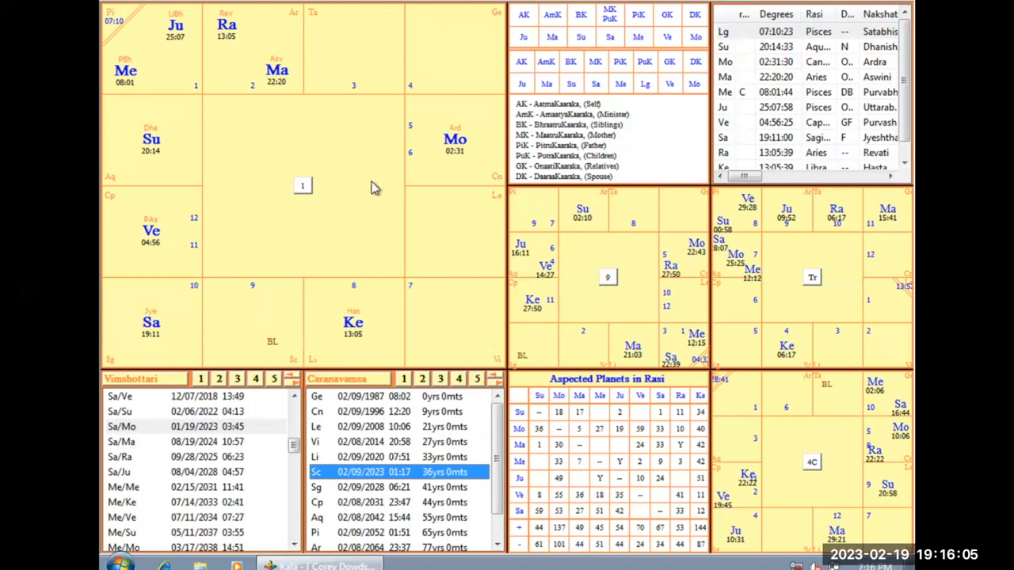
mouse_move(241, 56)
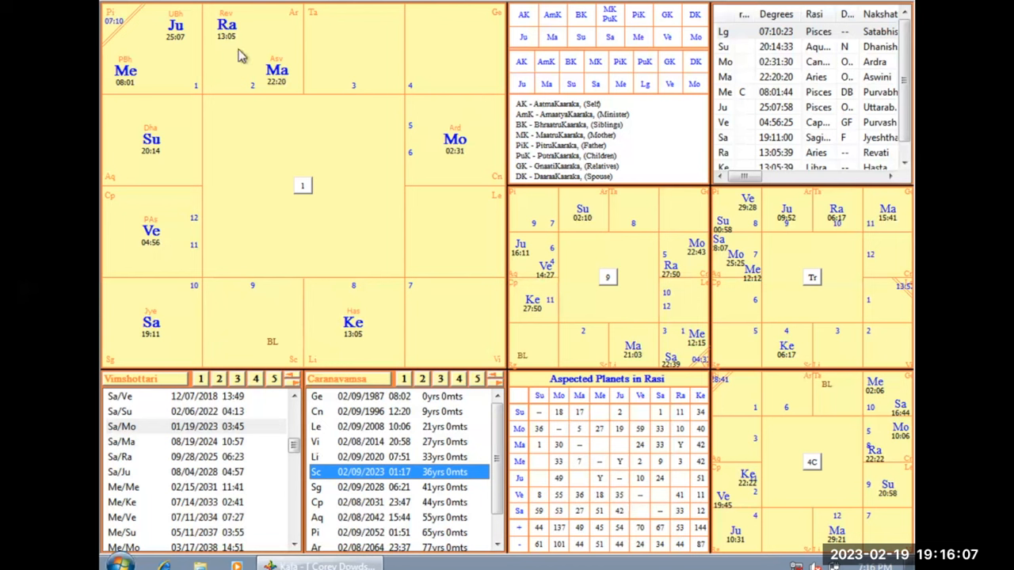
mouse_move(250, 328)
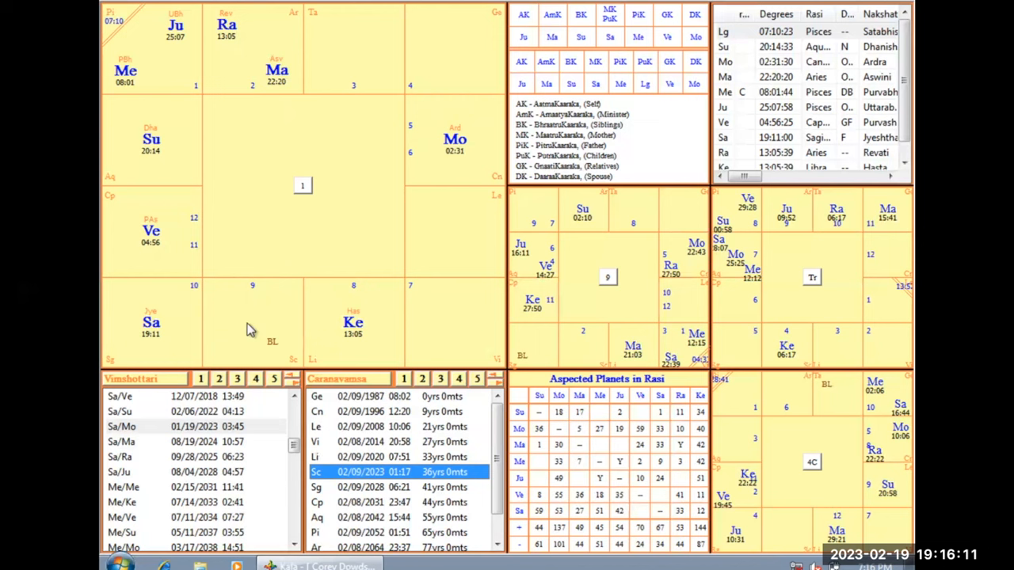
mouse_move(146, 241)
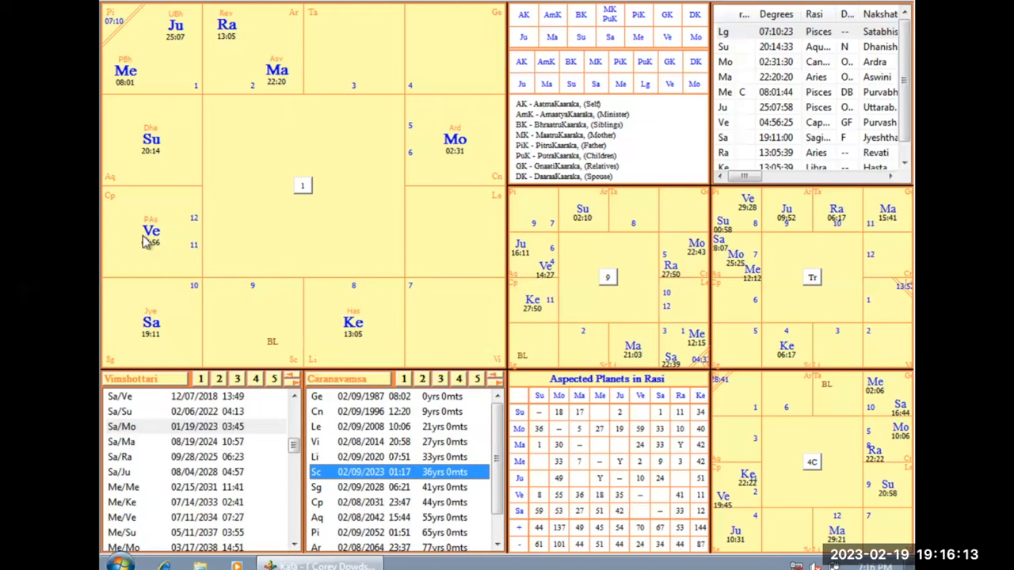
mouse_move(235, 336)
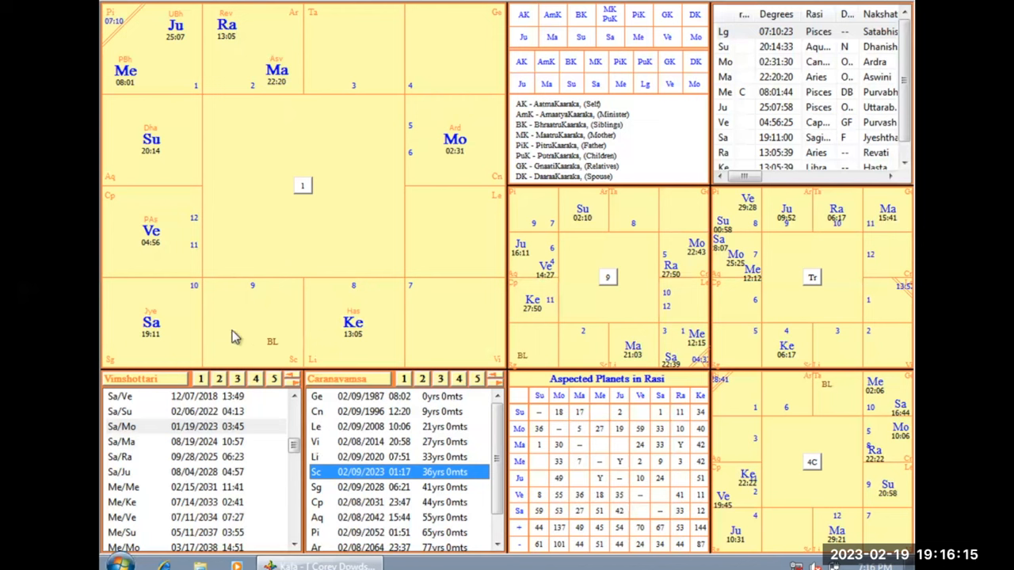
mouse_move(273, 82)
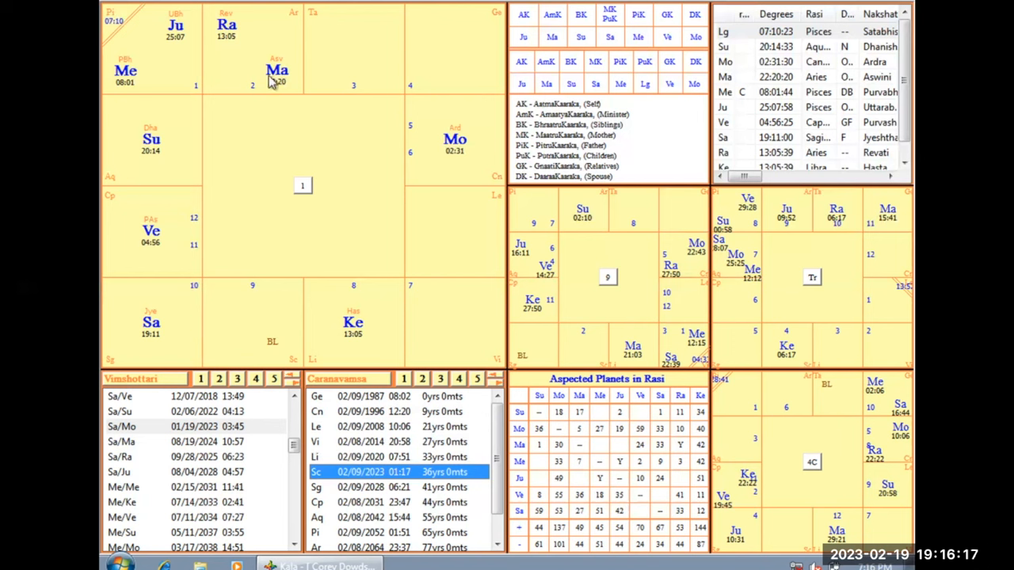
mouse_move(155, 234)
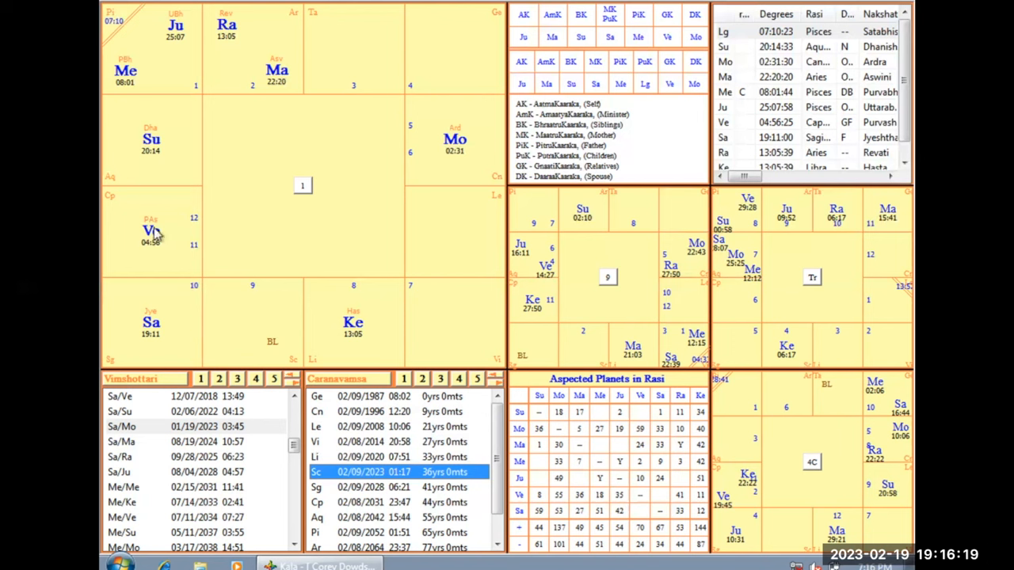
mouse_move(225, 13)
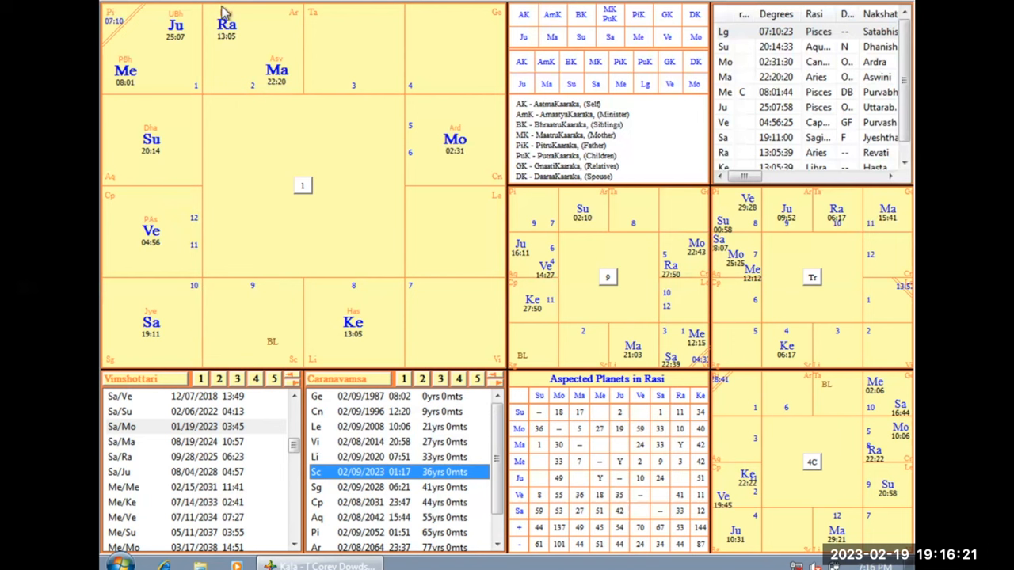
mouse_move(236, 311)
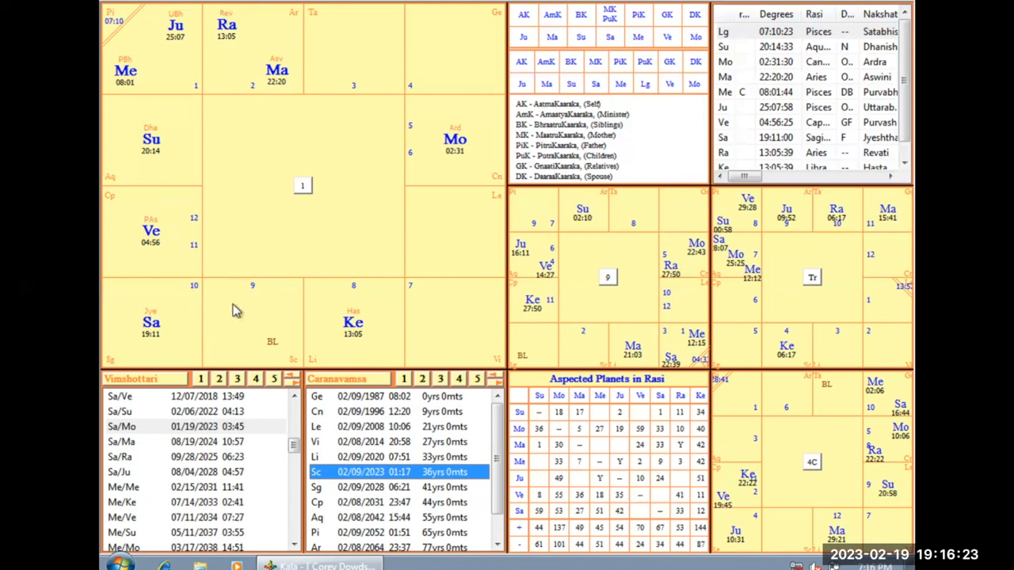
mouse_move(250, 313)
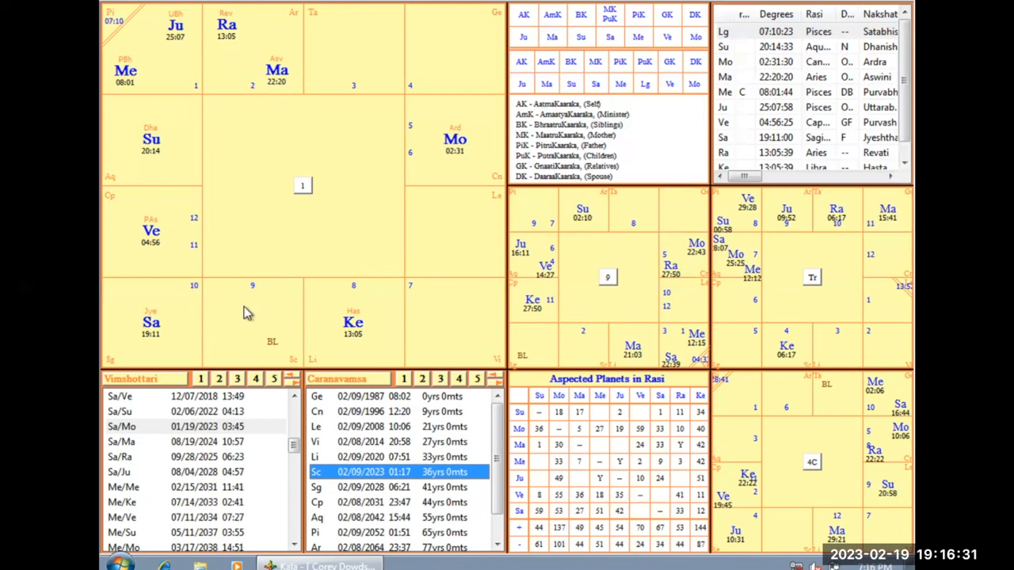
mouse_move(254, 328)
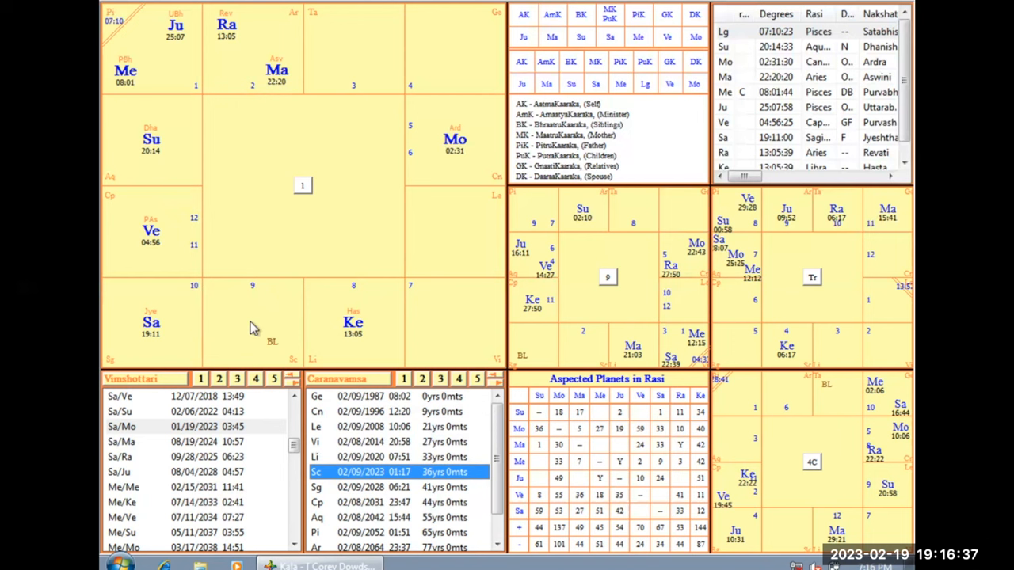
mouse_move(251, 329)
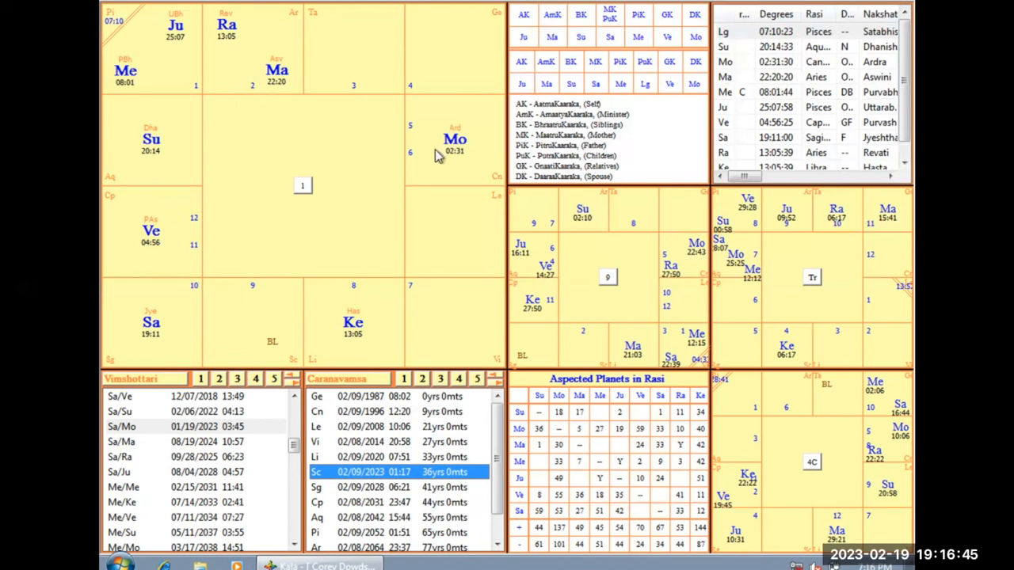
mouse_move(488, 105)
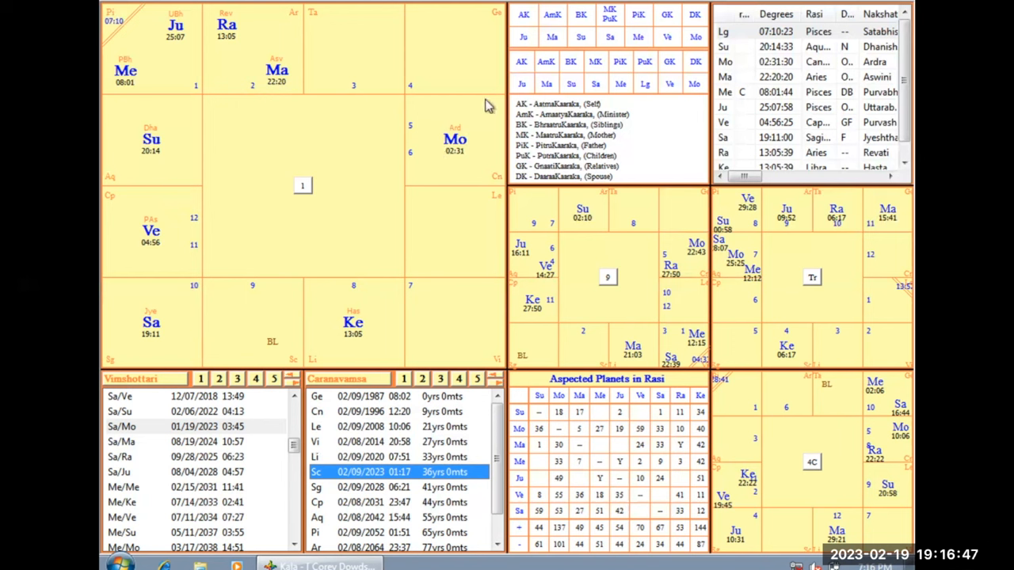
mouse_move(252, 269)
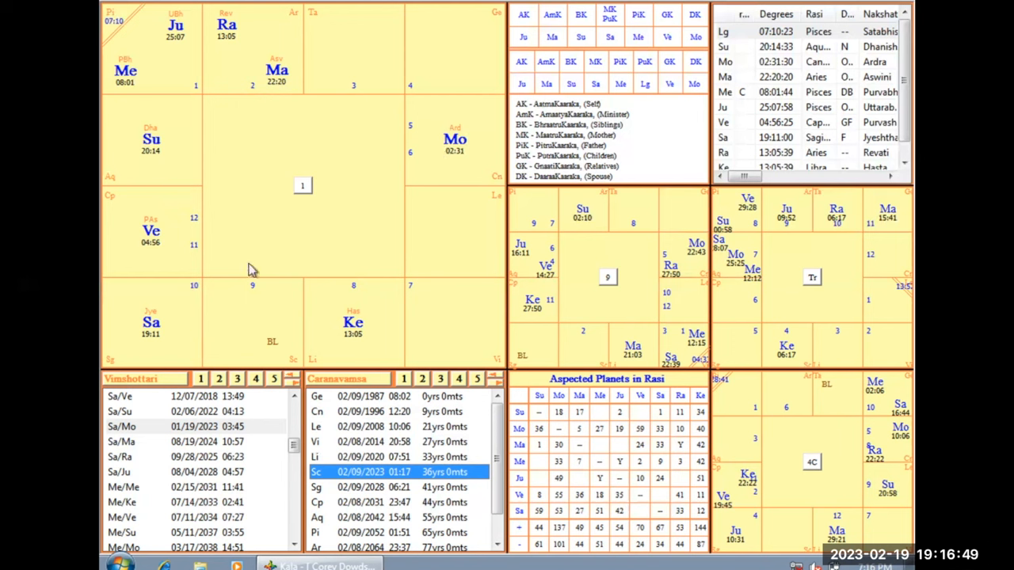
mouse_move(263, 313)
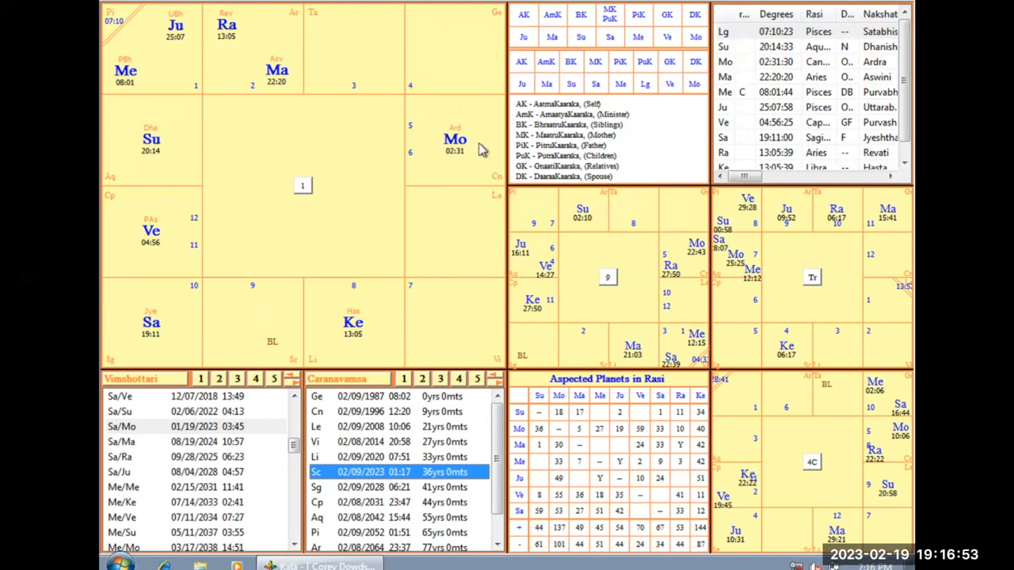
mouse_move(207, 361)
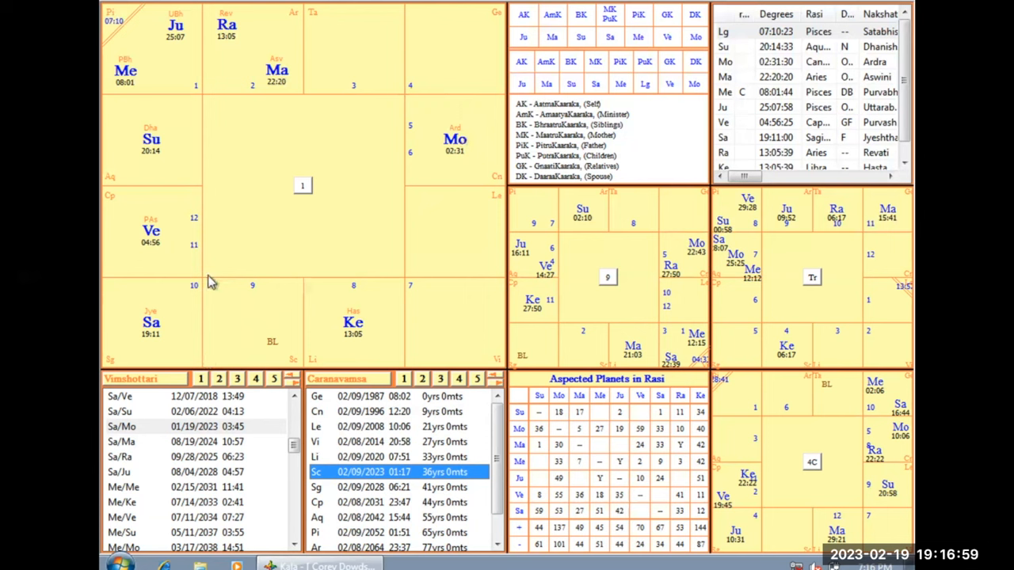
mouse_move(272, 225)
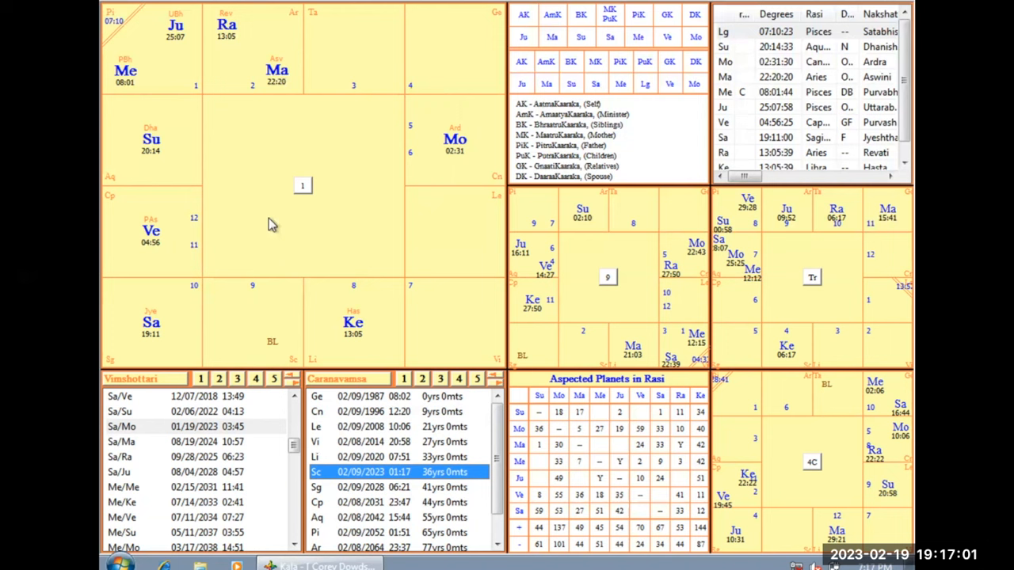
mouse_move(383, 458)
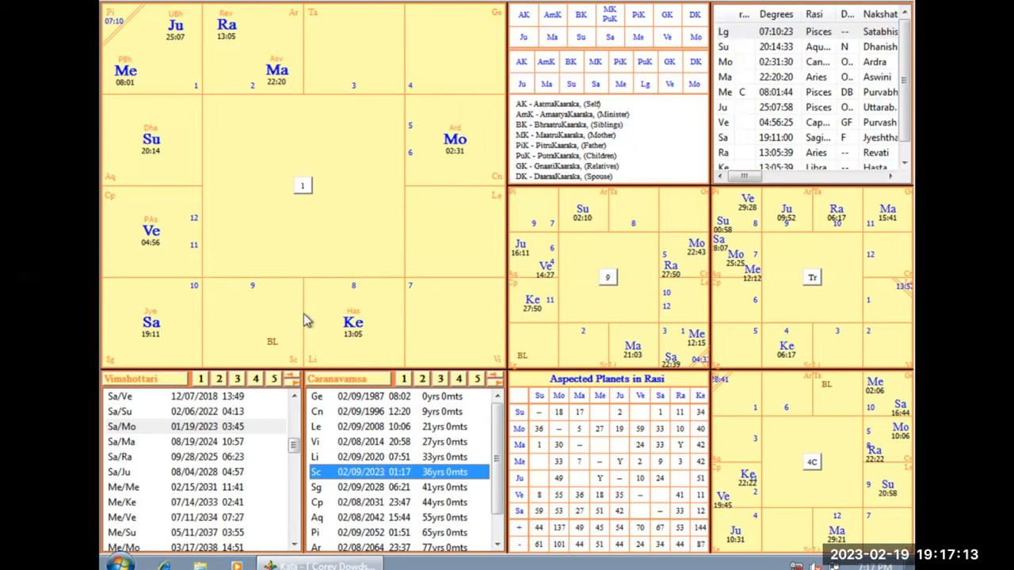
mouse_move(386, 434)
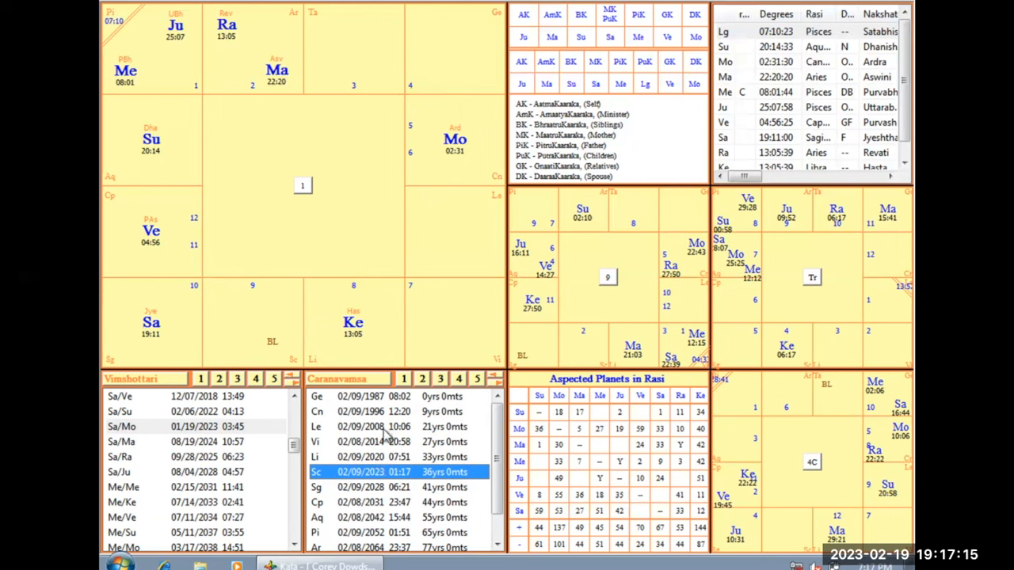
mouse_move(399, 241)
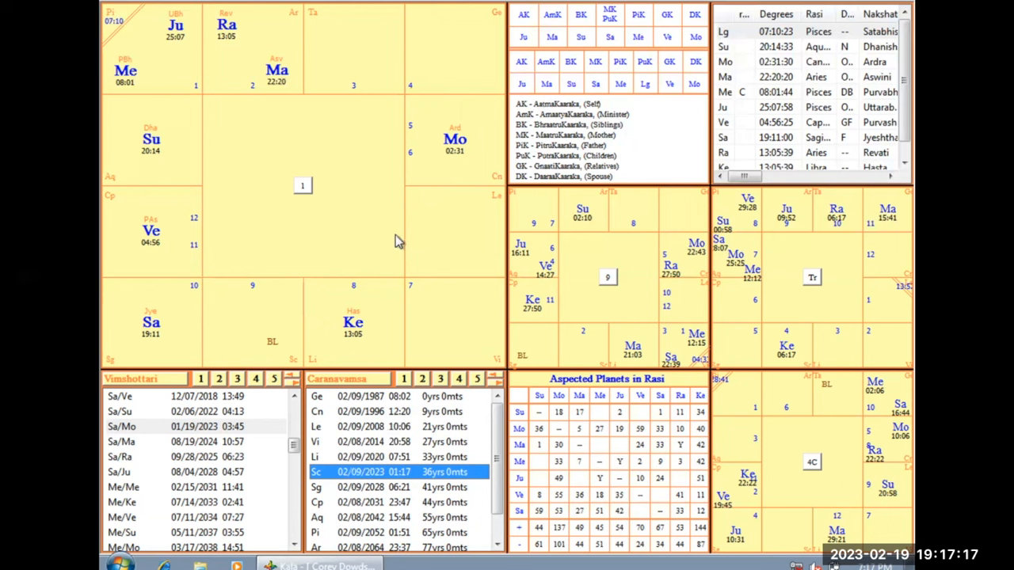
mouse_move(173, 431)
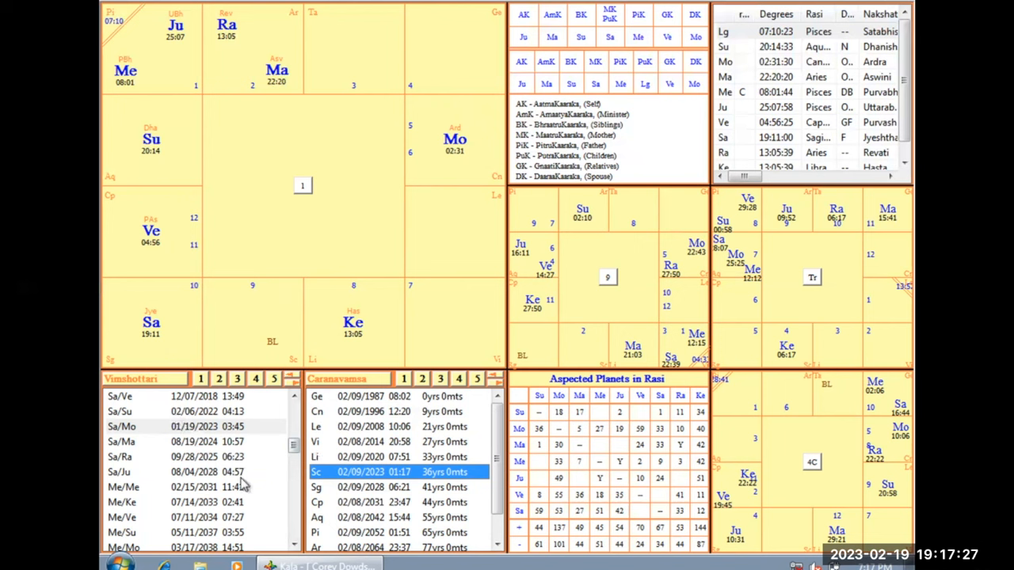
mouse_move(253, 399)
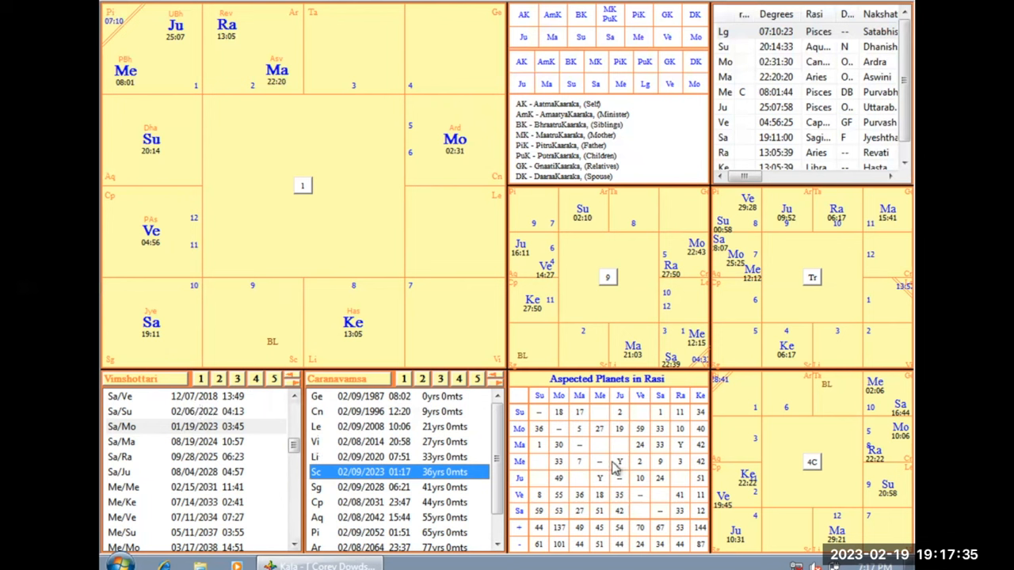
mouse_move(282, 190)
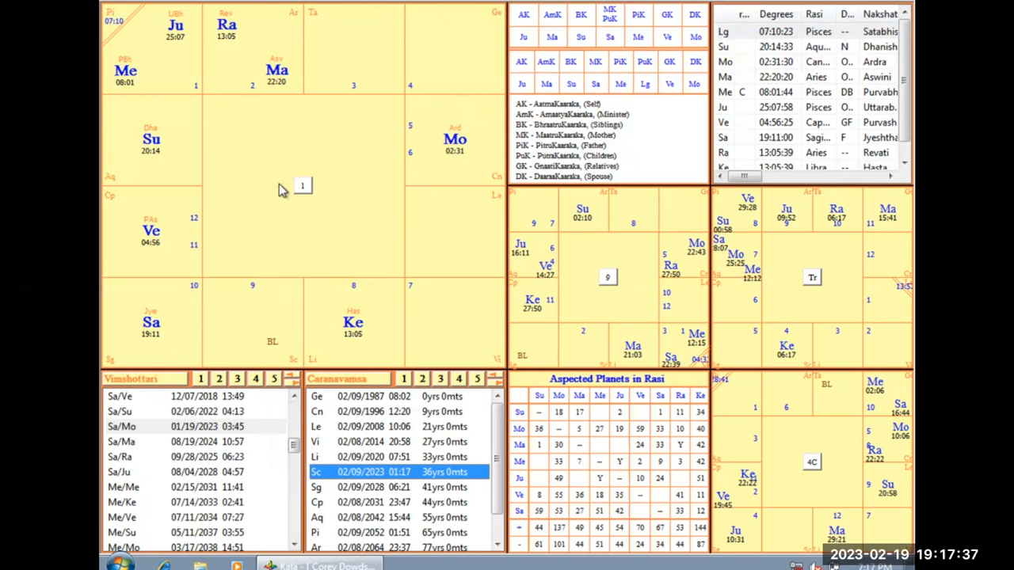
mouse_move(126, 357)
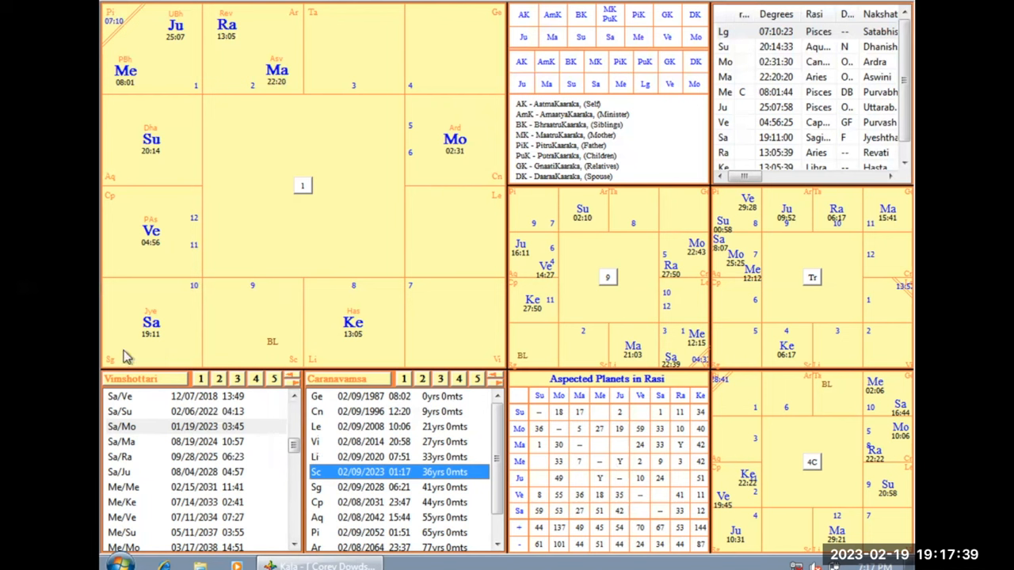
mouse_move(200, 275)
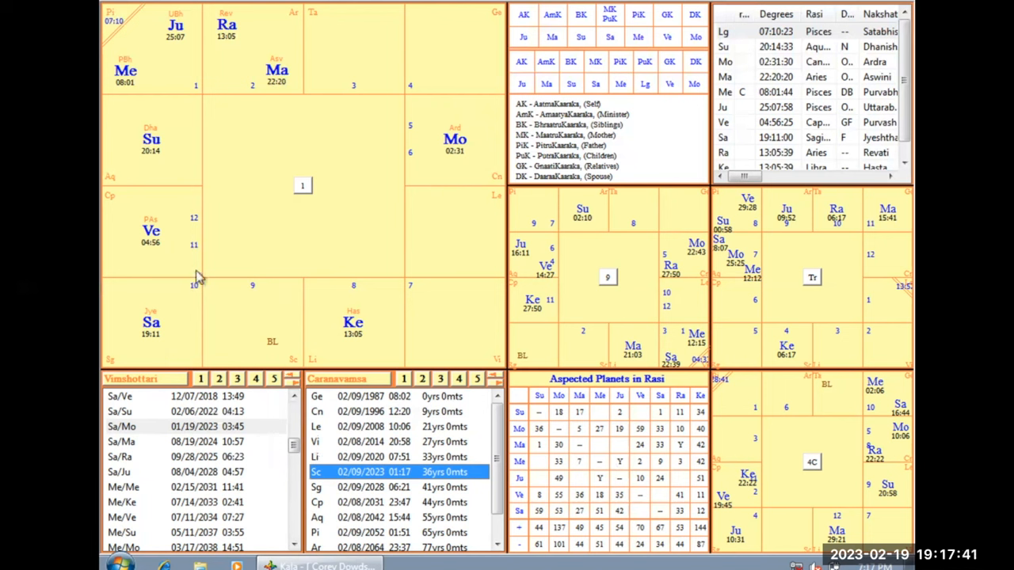
mouse_move(228, 311)
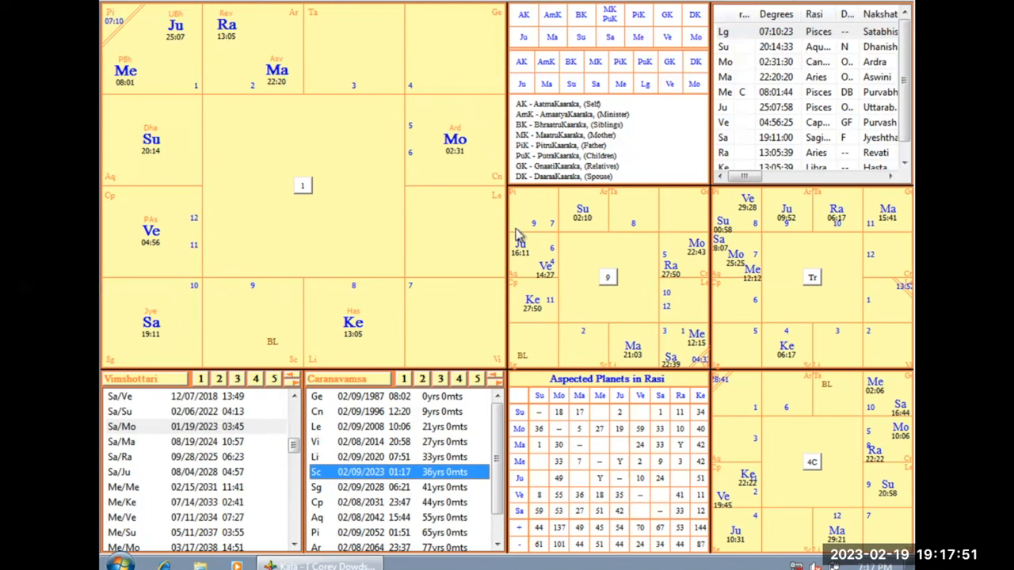
mouse_move(481, 212)
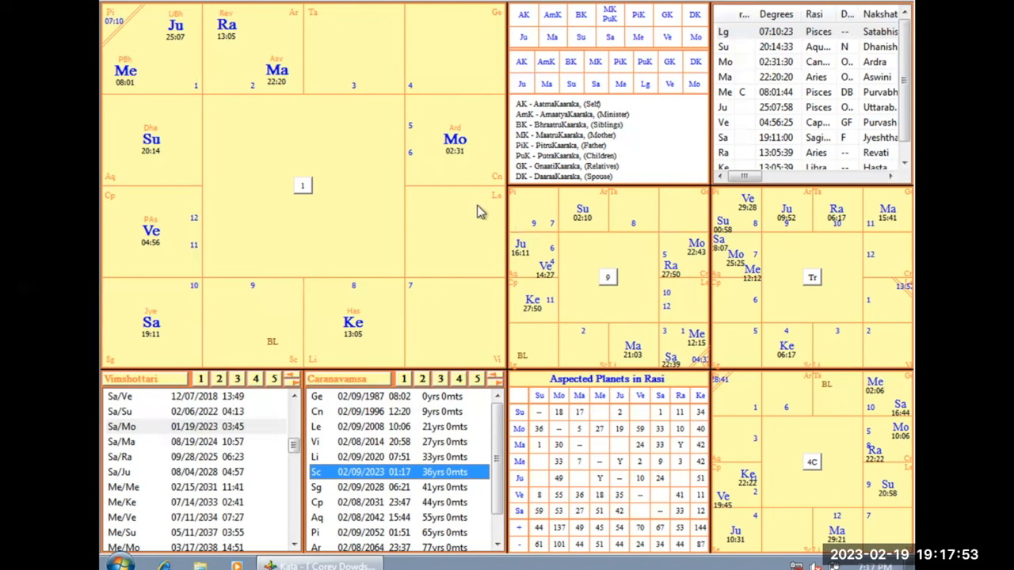
mouse_move(561, 231)
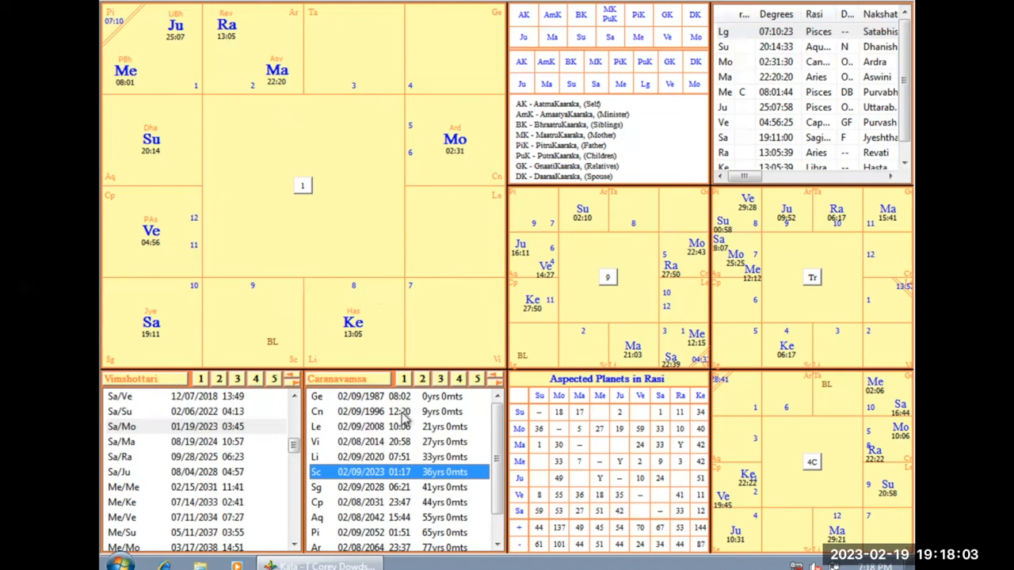
mouse_move(332, 225)
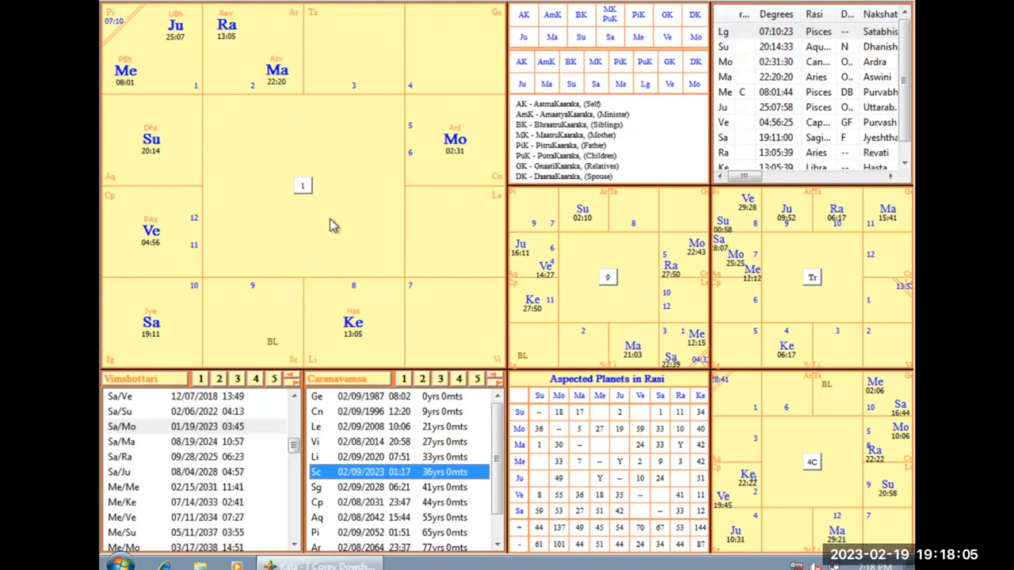